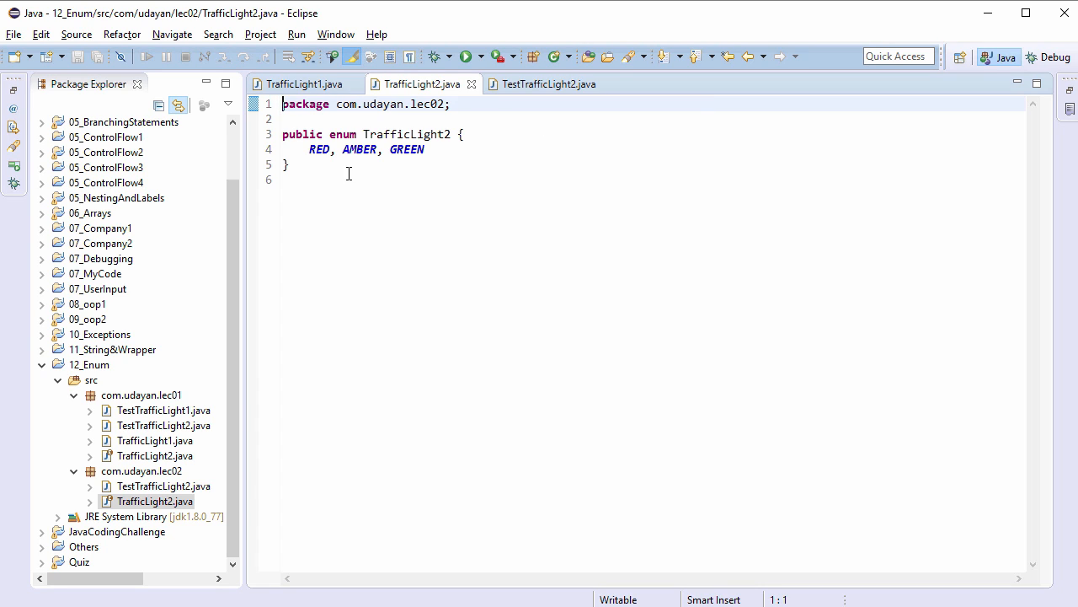
{"action": "mouse_move", "coordinate": [440, 179]}
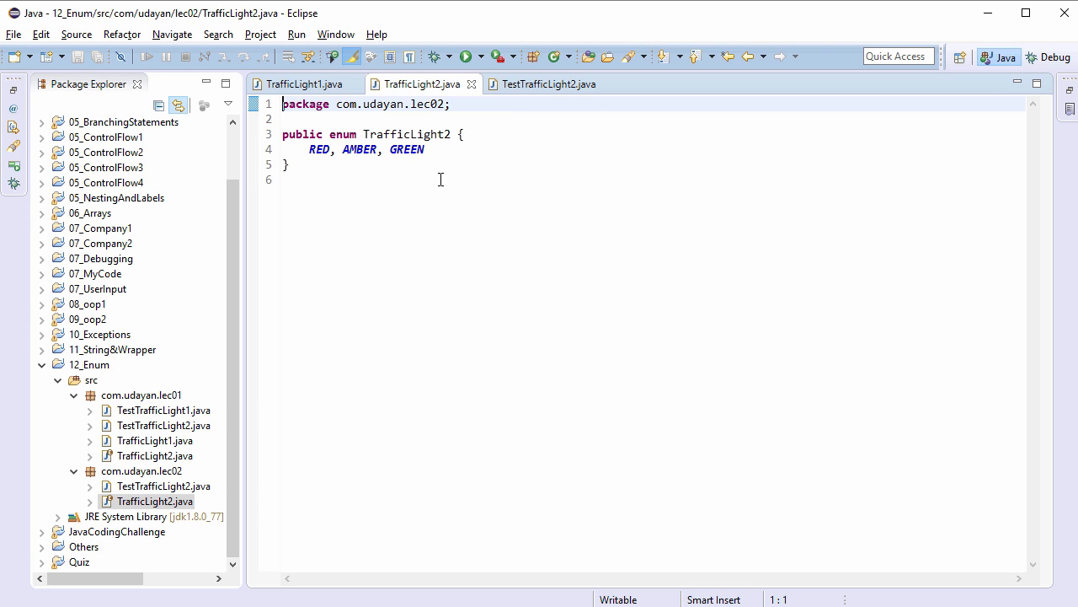
Step: Switch to TestTrafficLight2 to start a println testing TrafficLight2.RED with instanceof
{"action": "left_click", "coordinate": [547, 84]}
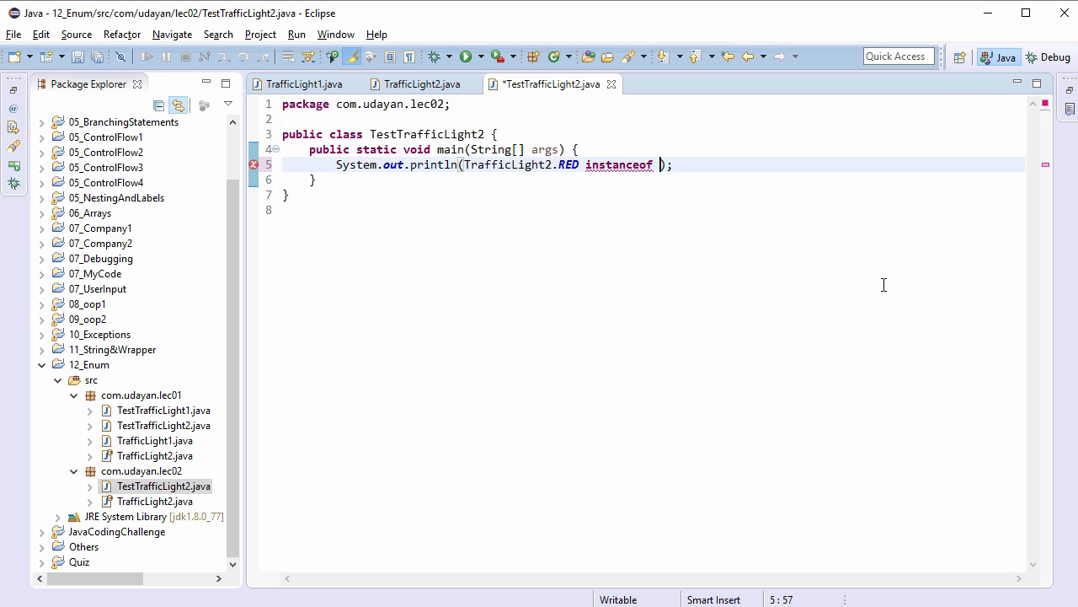
Step: Run RED instanceof TrafficLight2 to print true, then change the check to Enum, then Object
{"action": "type", "text": "TrafficLight2"}
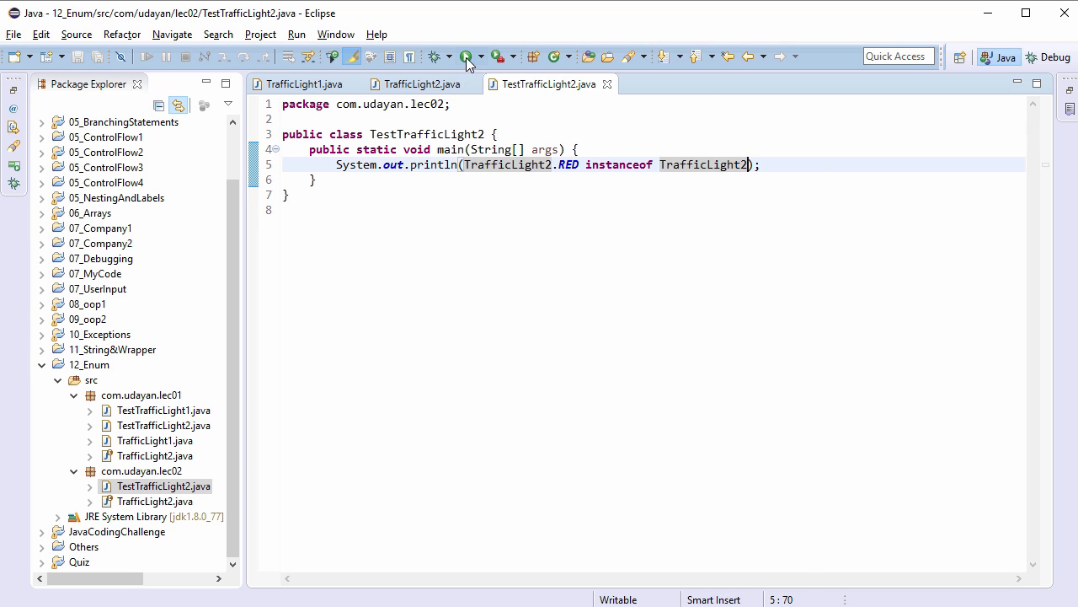
{"action": "left_click", "coordinate": [464, 56]}
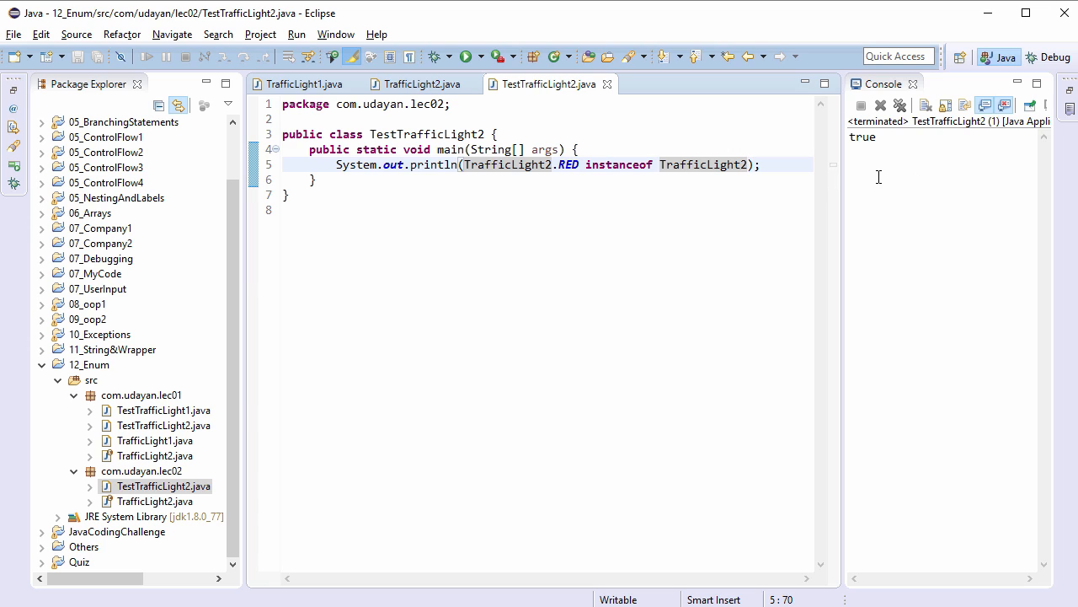
{"action": "mouse_move", "coordinate": [673, 205]}
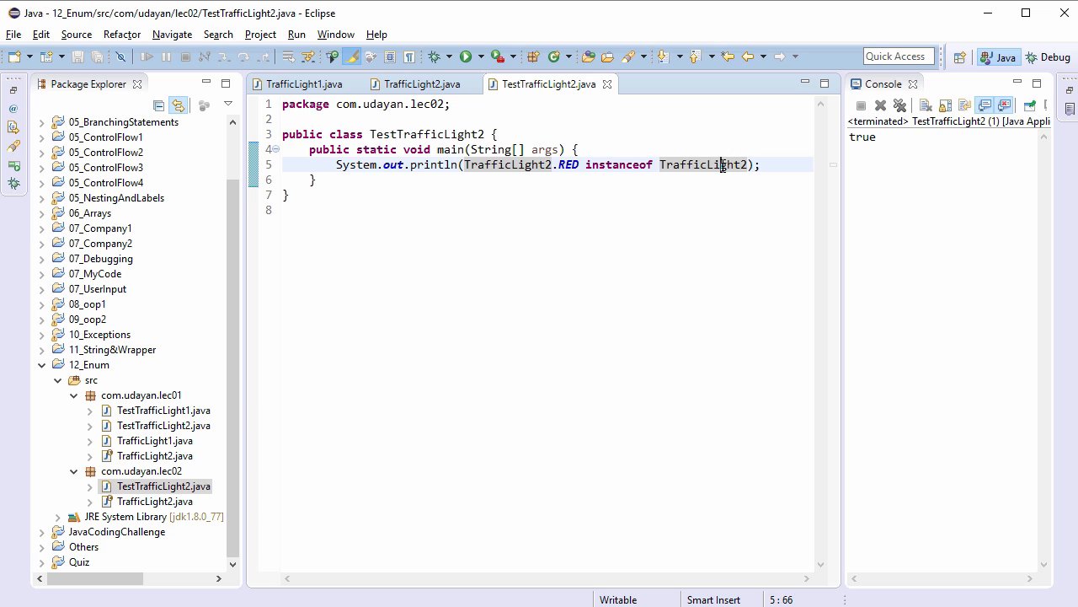
{"action": "type", "text": "Enum"}
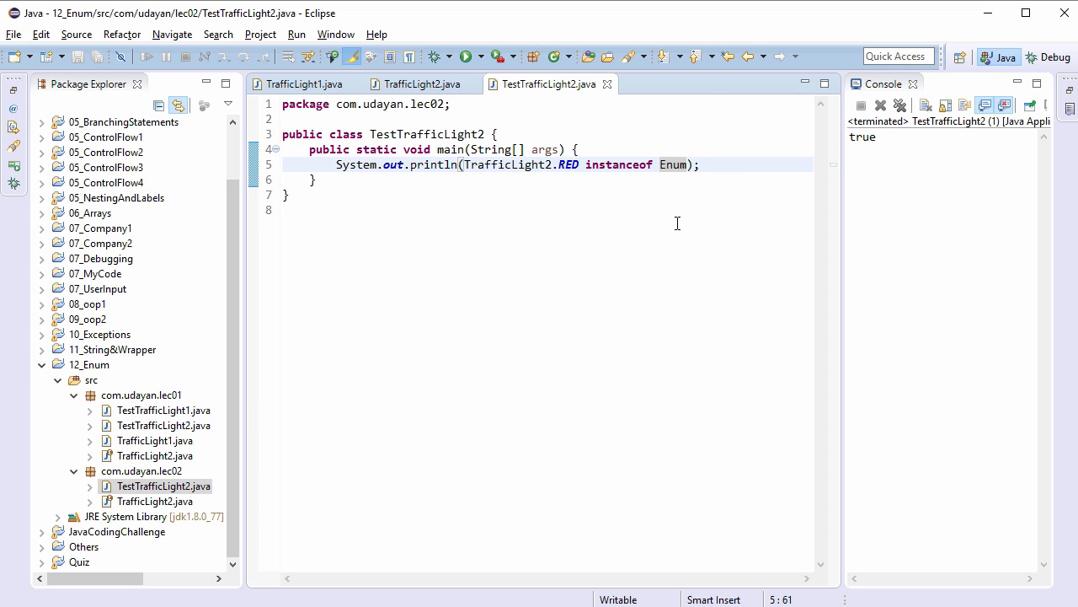
{"action": "mouse_move", "coordinate": [673, 164]}
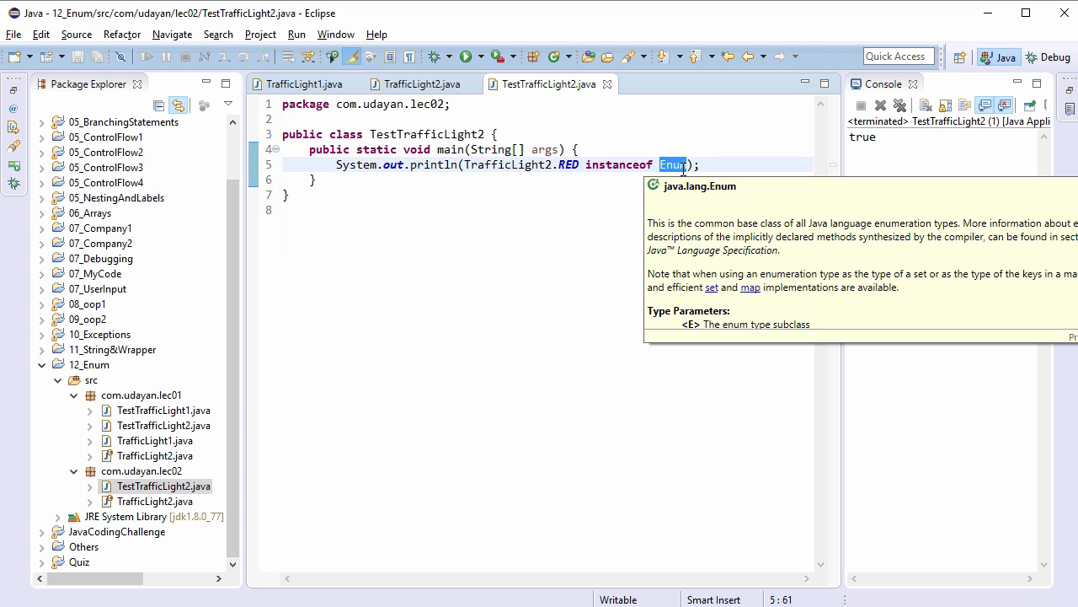
{"action": "type", "text": "Object"}
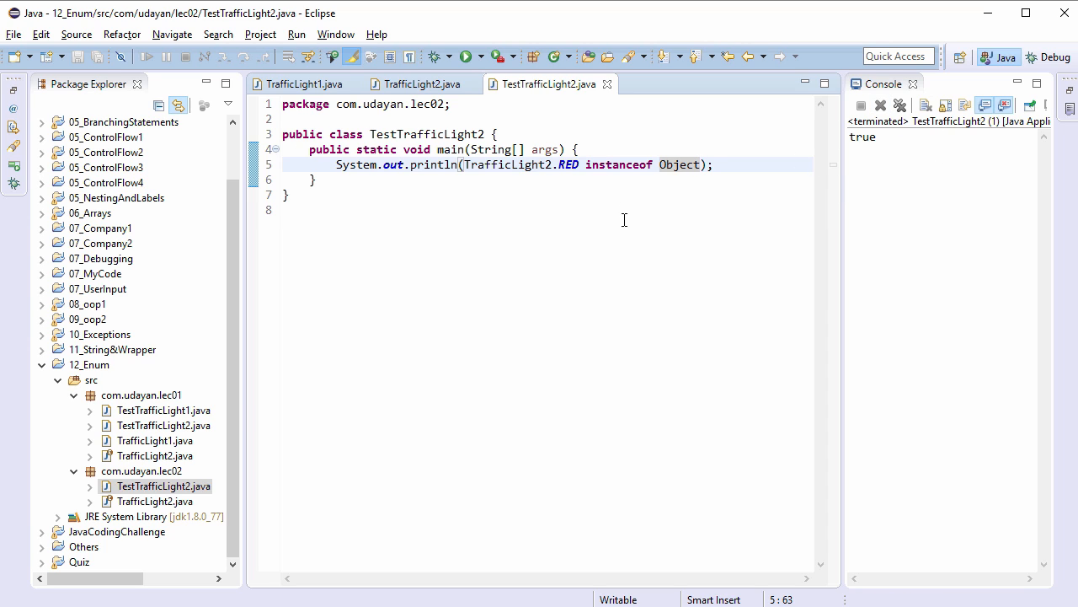
{"action": "mouse_move", "coordinate": [682, 189]}
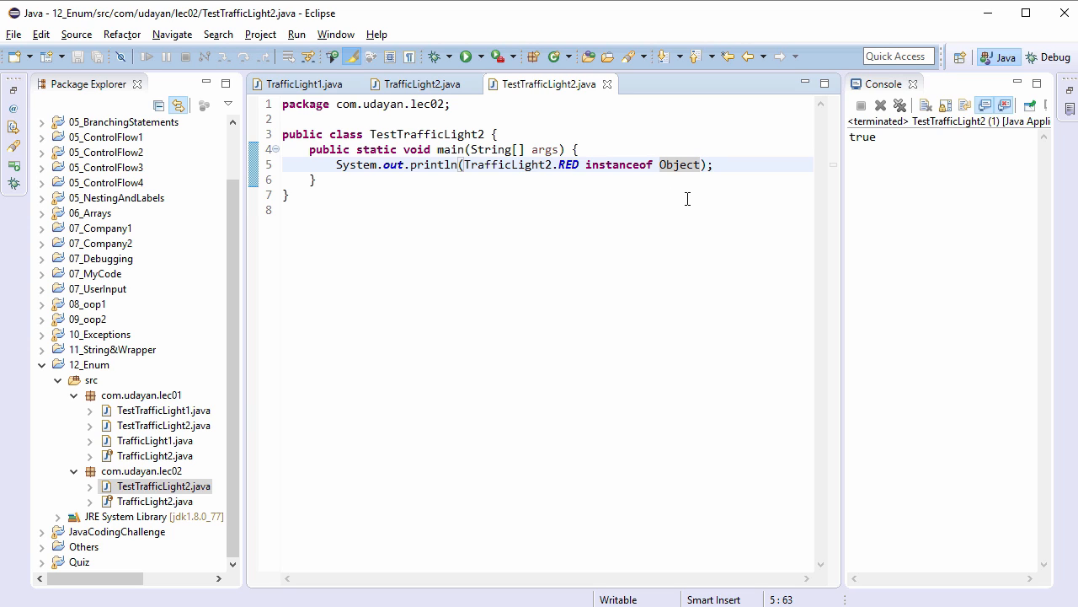
{"action": "mouse_move", "coordinate": [531, 205]}
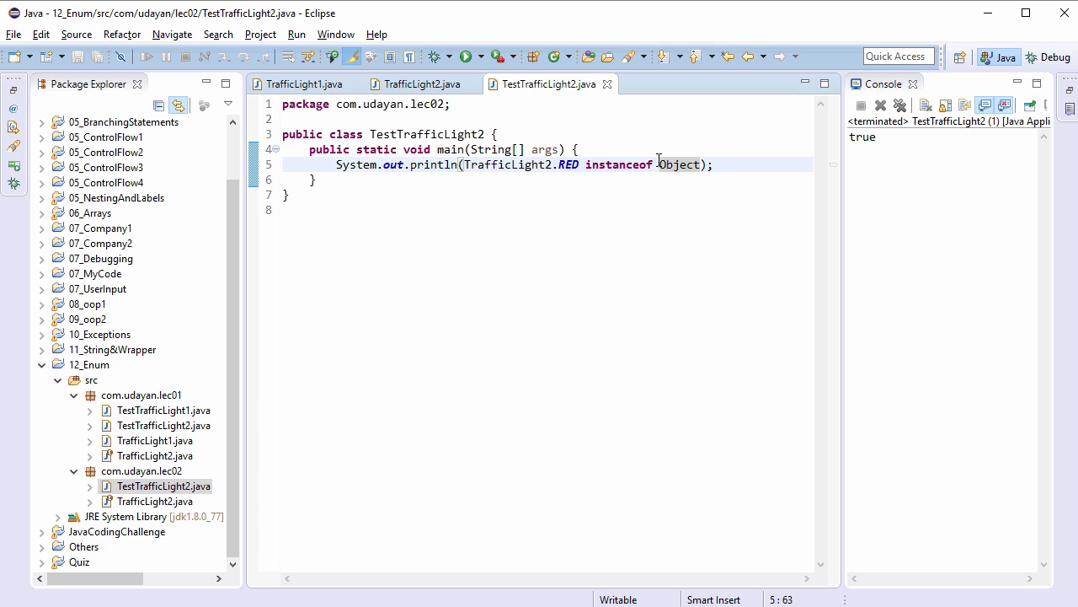
{"action": "mouse_move", "coordinate": [546, 235]}
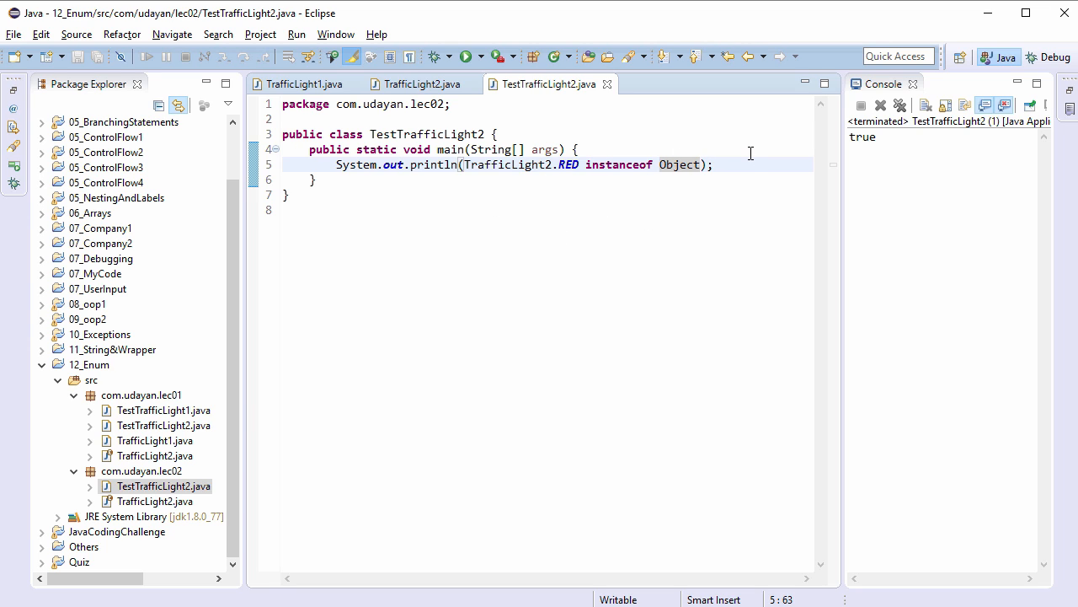
Step: Declare TrafficLight2 obj = TrafficLight2.RED in main and save the test class
{"action": "type", "text": "0"}
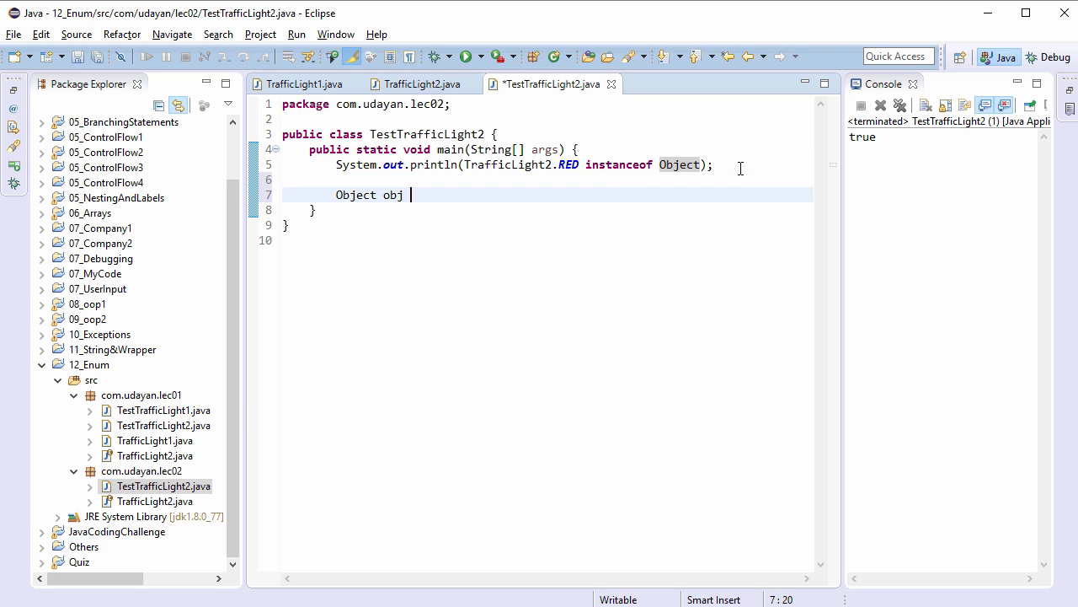
{"action": "type", "text": "= Tr"}
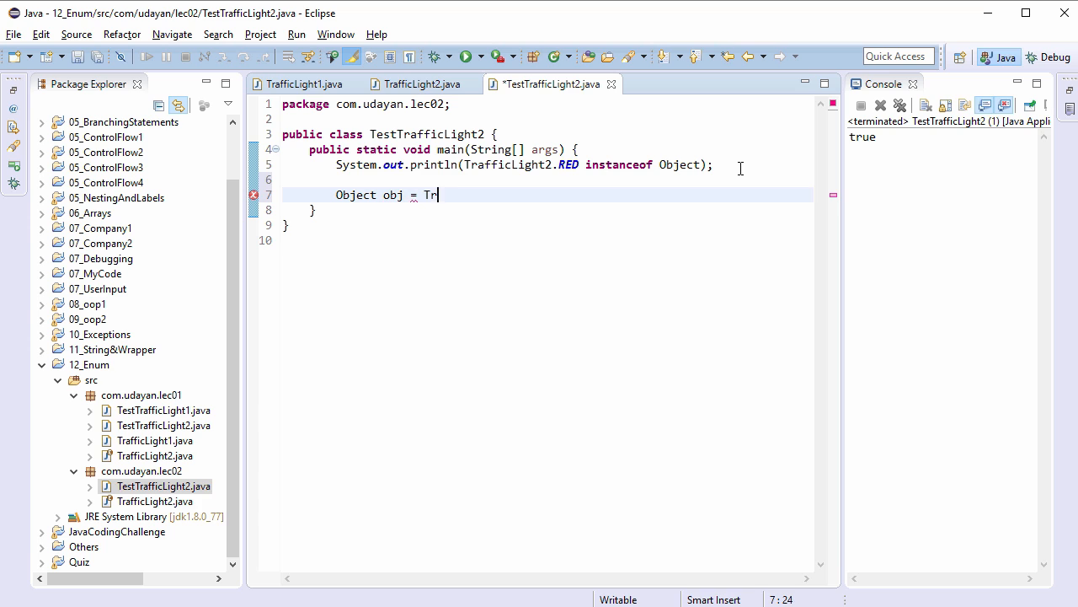
{"action": "type", "text": "afficLight2"}
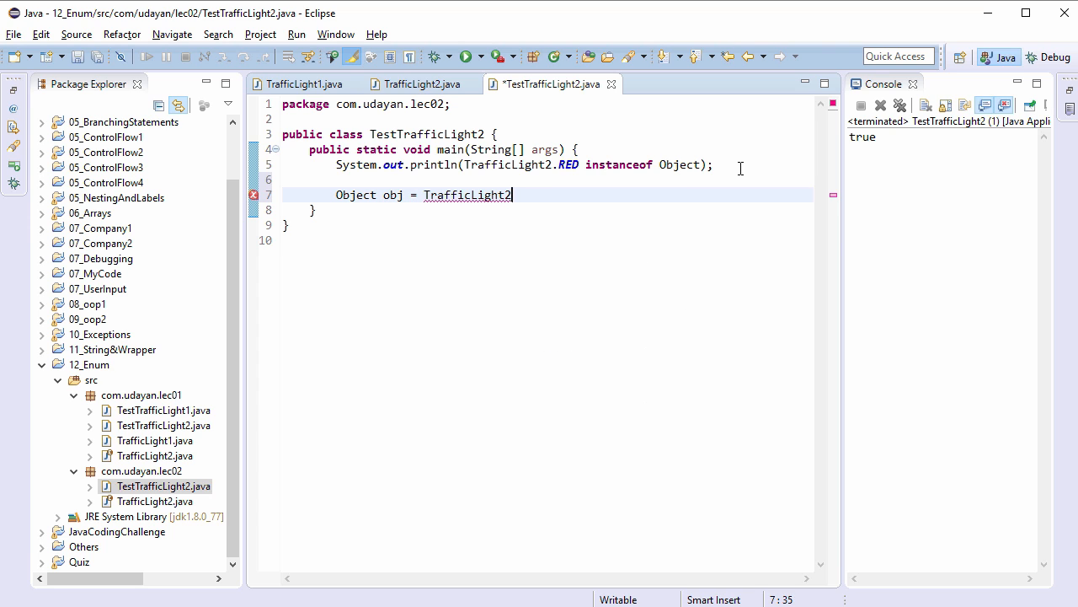
{"action": "type", "text": ".RED"}
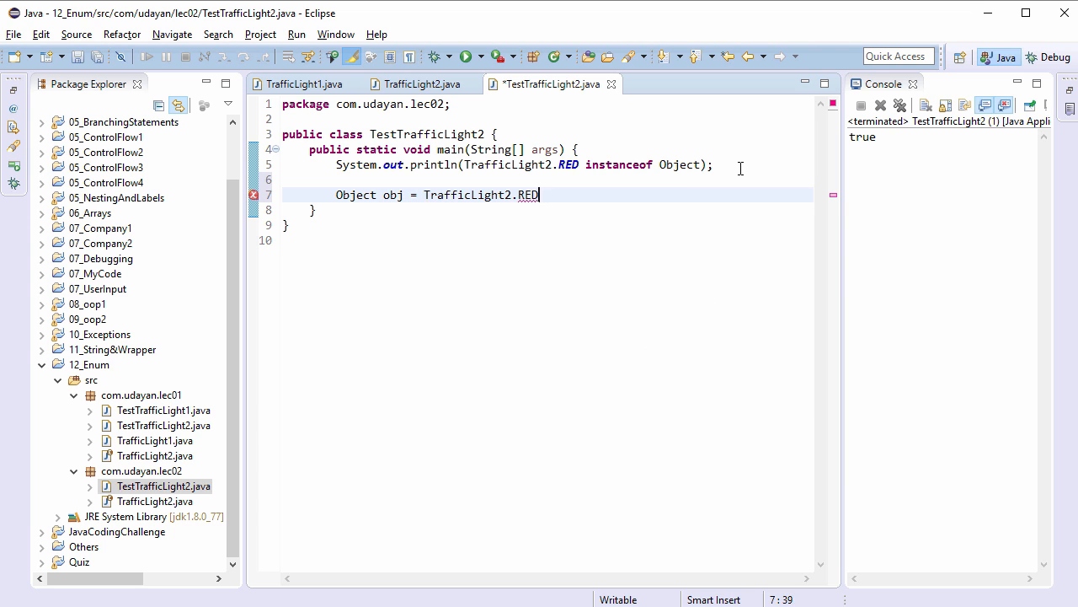
{"action": "type", "text": ";"}
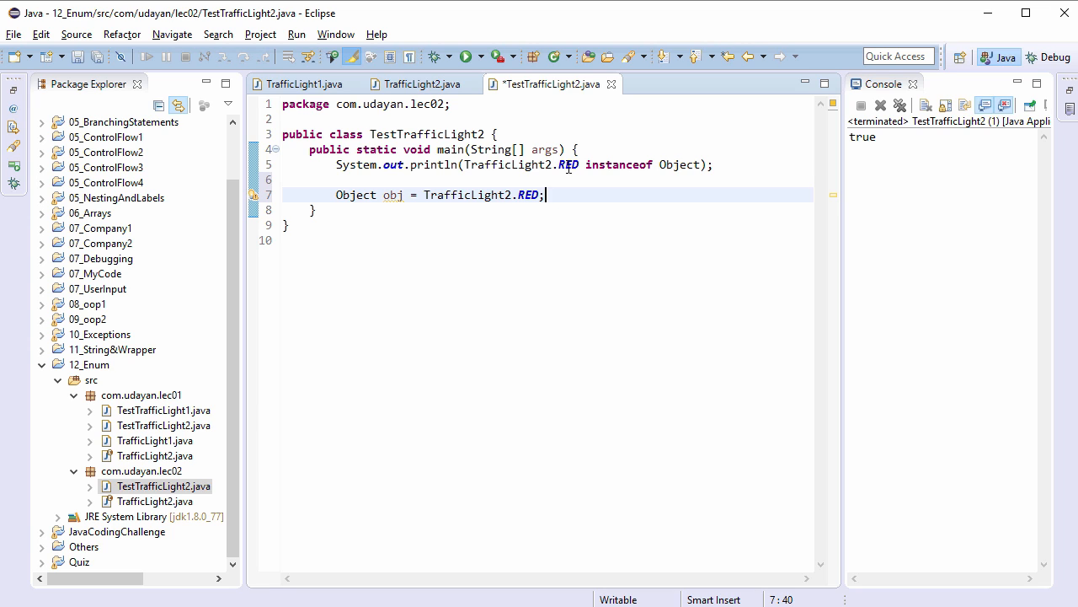
{"action": "mouse_move", "coordinate": [554, 236]}
{"action": "type", "text": "Tr"}
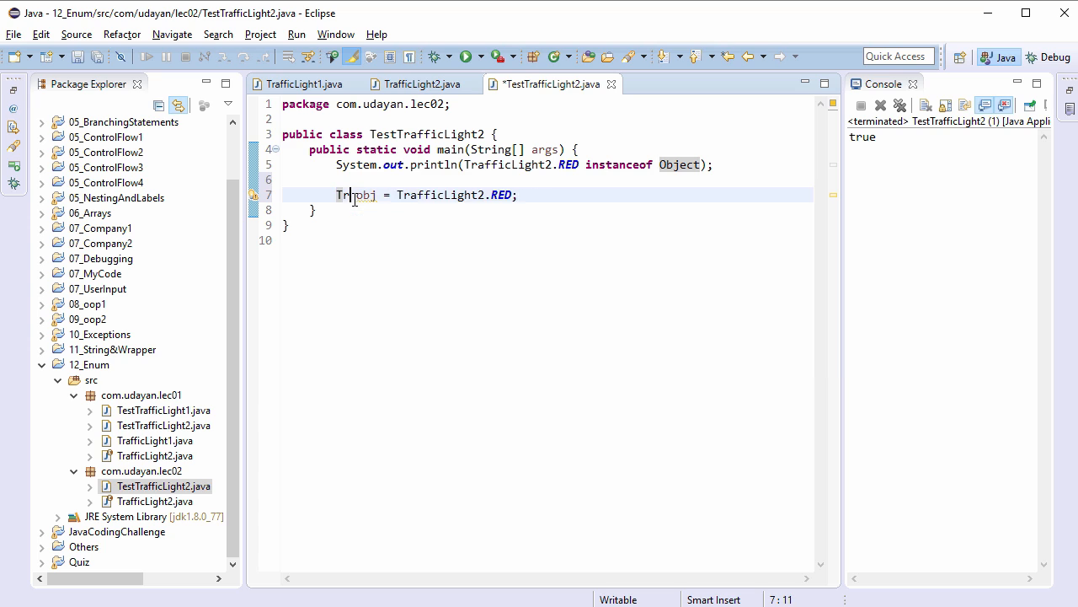
{"action": "type", "text": "afficLight2"}
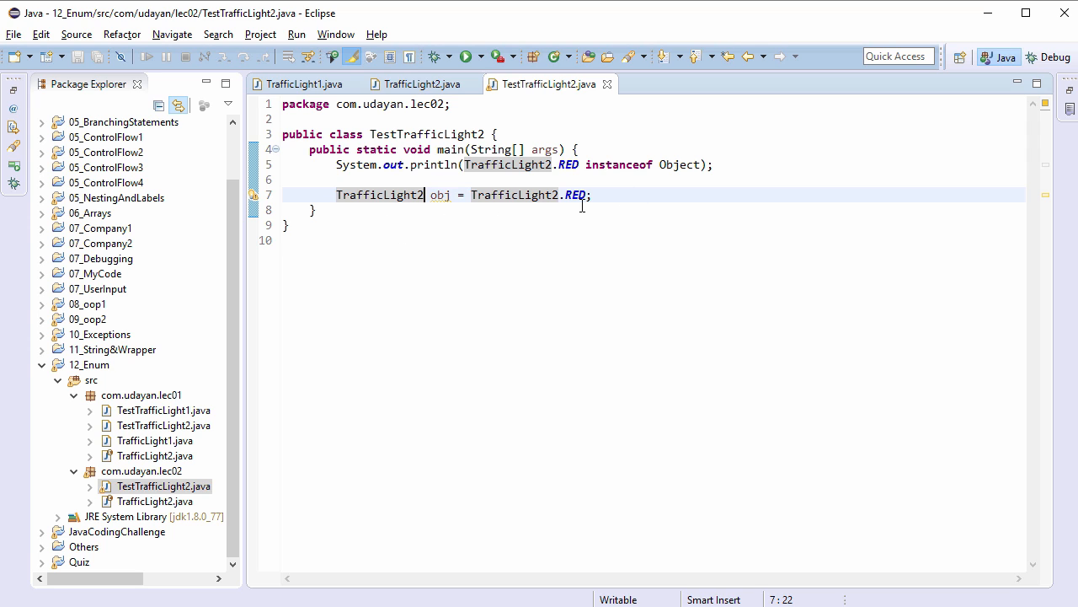
{"action": "left_click", "coordinate": [303, 84]}
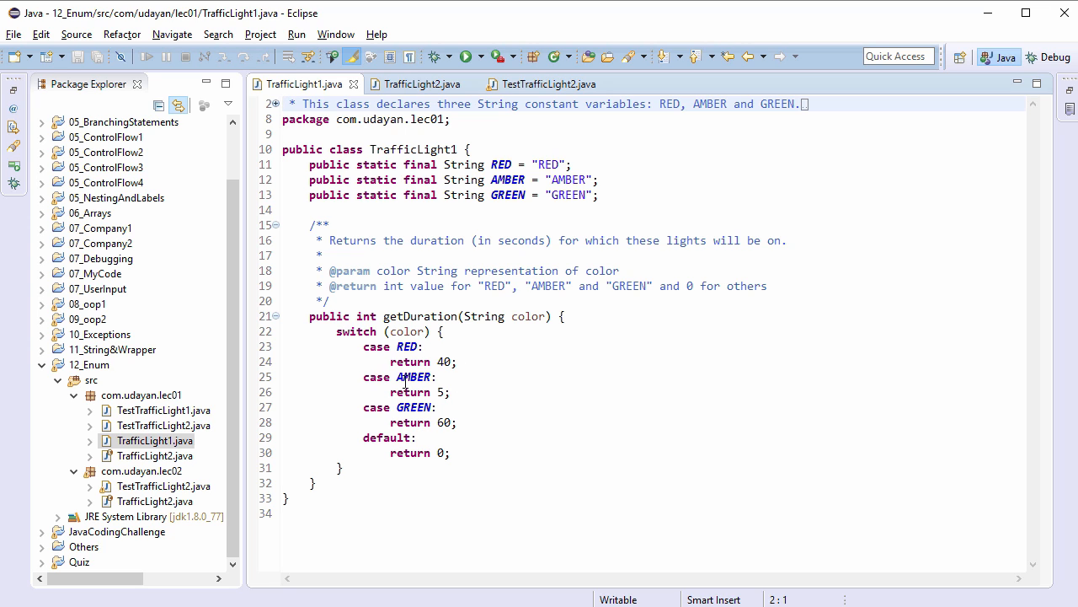
{"action": "mouse_move", "coordinate": [414, 407]}
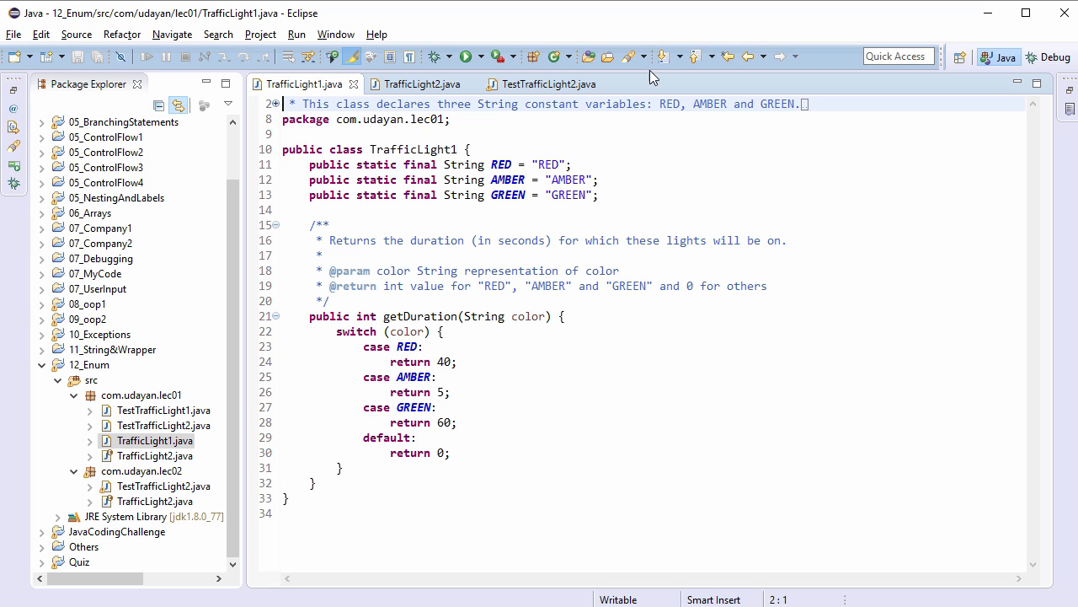
Step: Return from TrafficLight1's getDuration code to the TrafficLight2 enum
{"action": "left_click", "coordinate": [423, 84]}
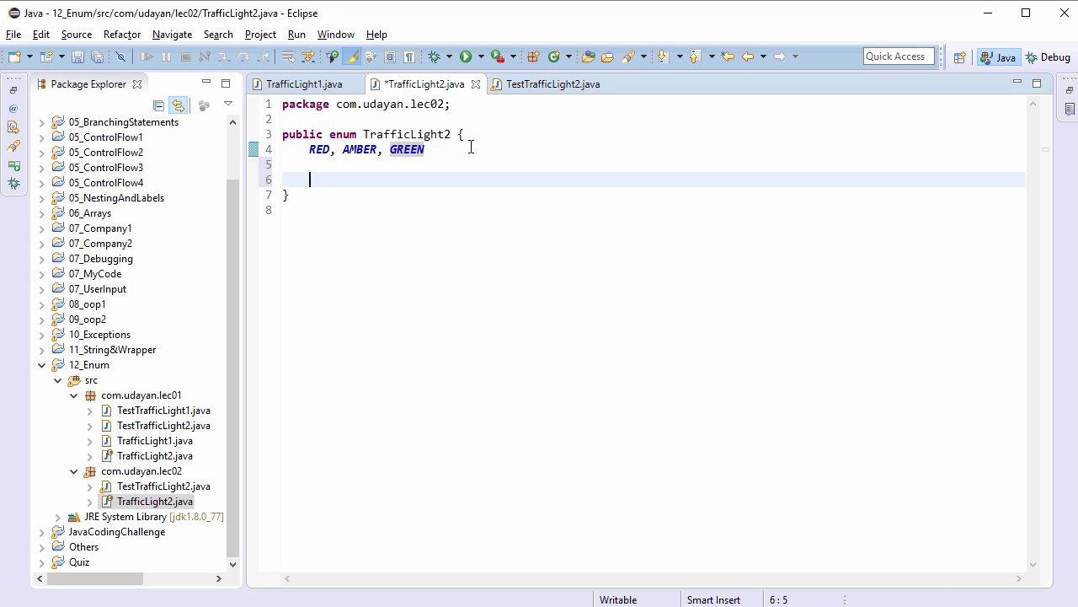
Step: Declare private int duration; beneath the RED, AMBER, GREEN constants line
{"action": "type", "text": "private int d"}
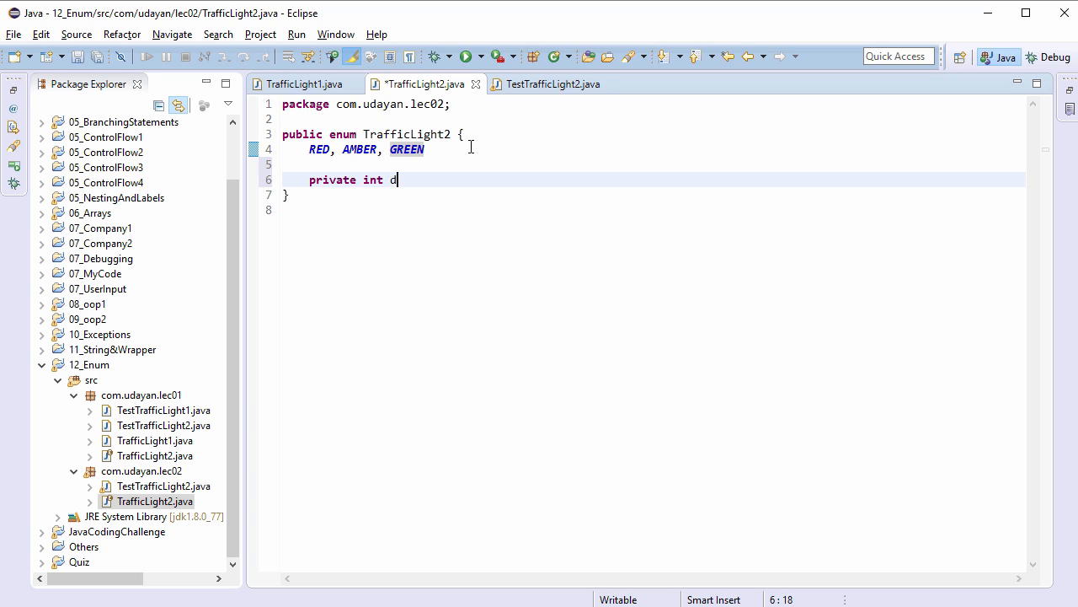
{"action": "type", "text": "uration;"}
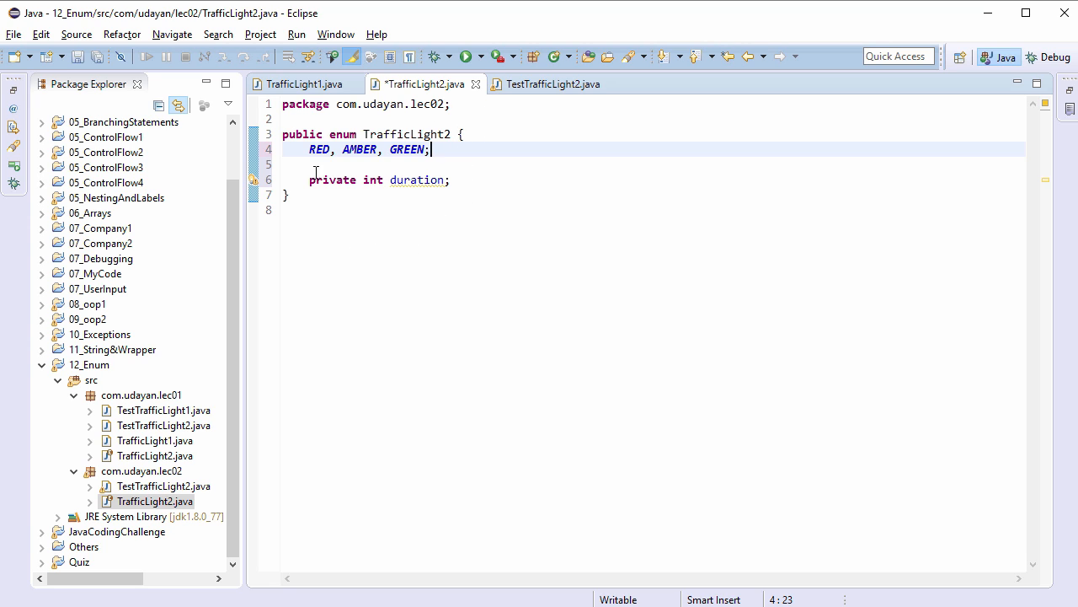
{"action": "mouse_move", "coordinate": [385, 180]}
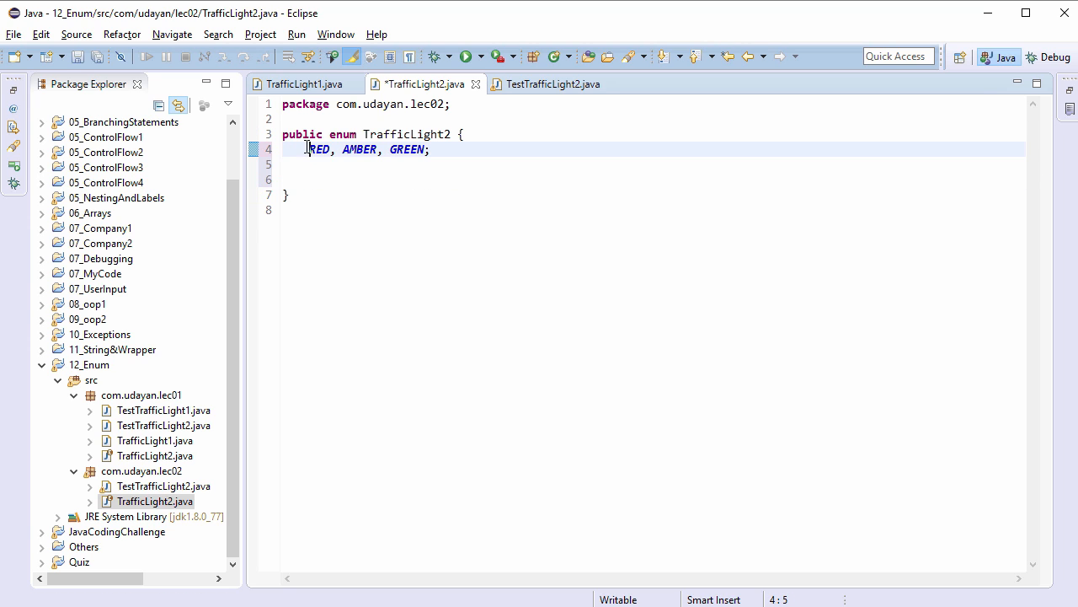
{"action": "type", "text": "private int duration;"}
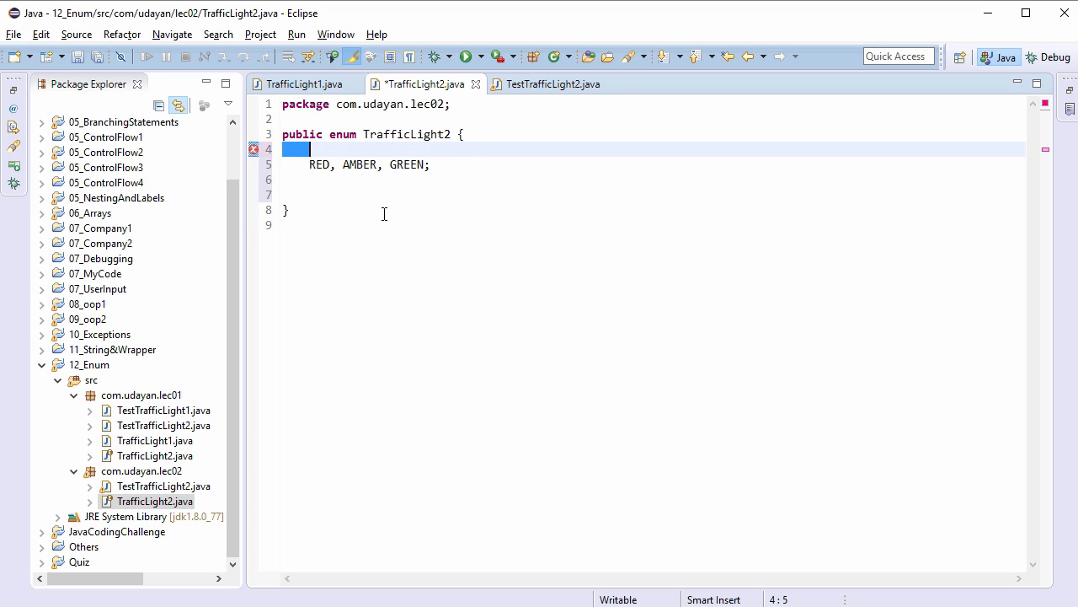
{"action": "type", "text": "private int duration;"}
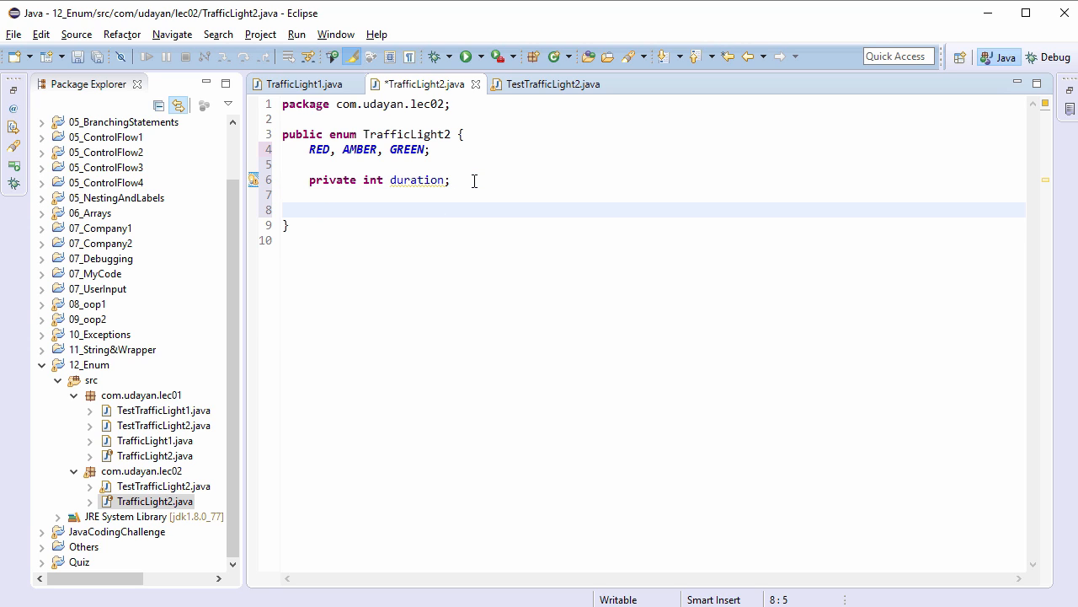
Step: Write the TrafficLight2(int duration) constructor assigning this.duration = duration
{"action": "type", "text": "TrafficL"}
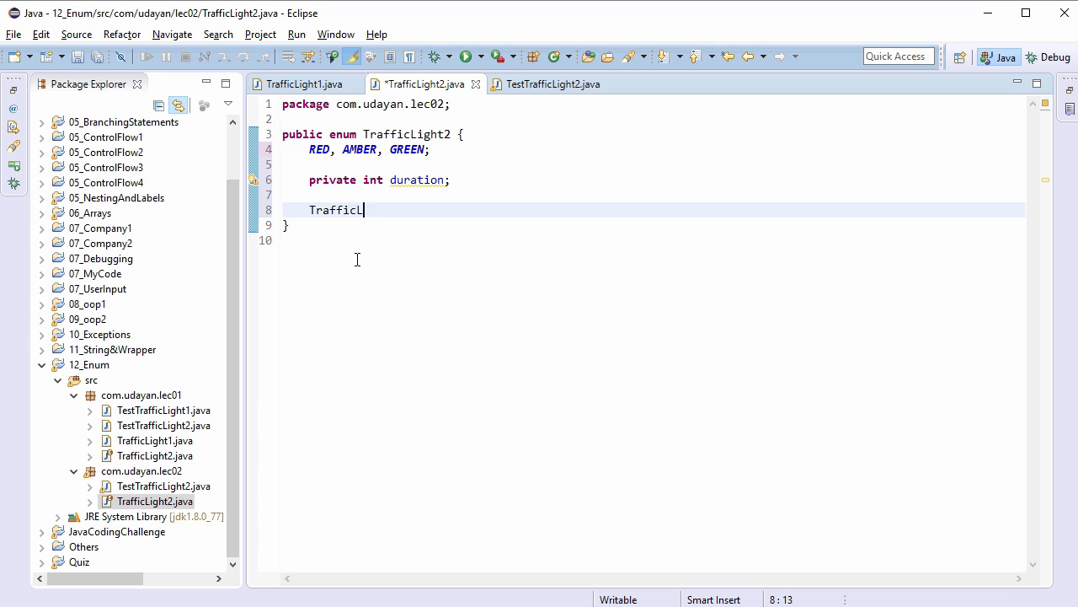
{"action": "type", "text": "ight2()"}
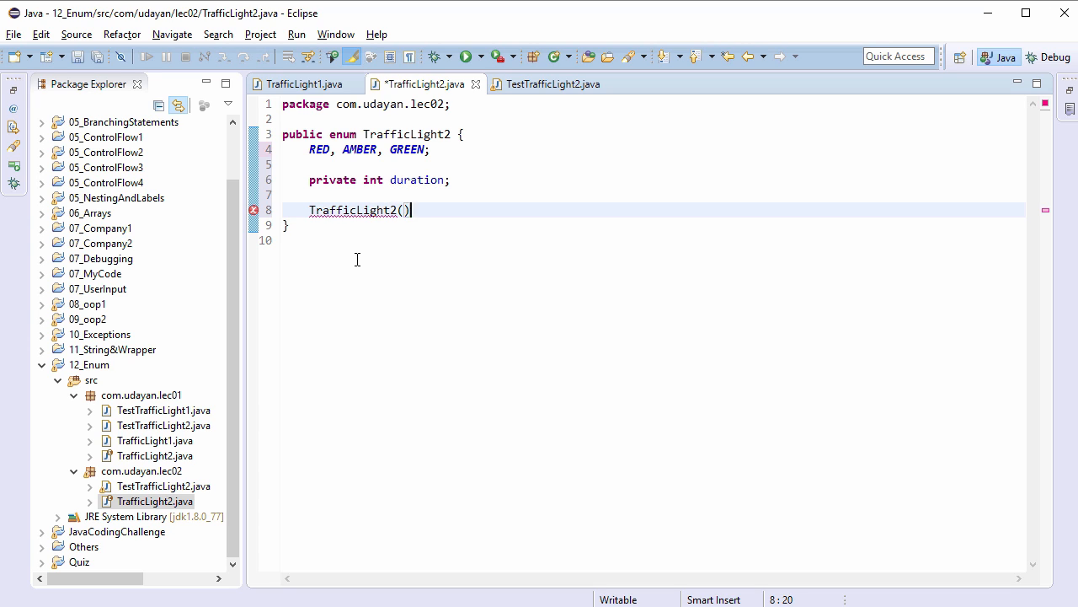
{"action": "type", "text": "{"}
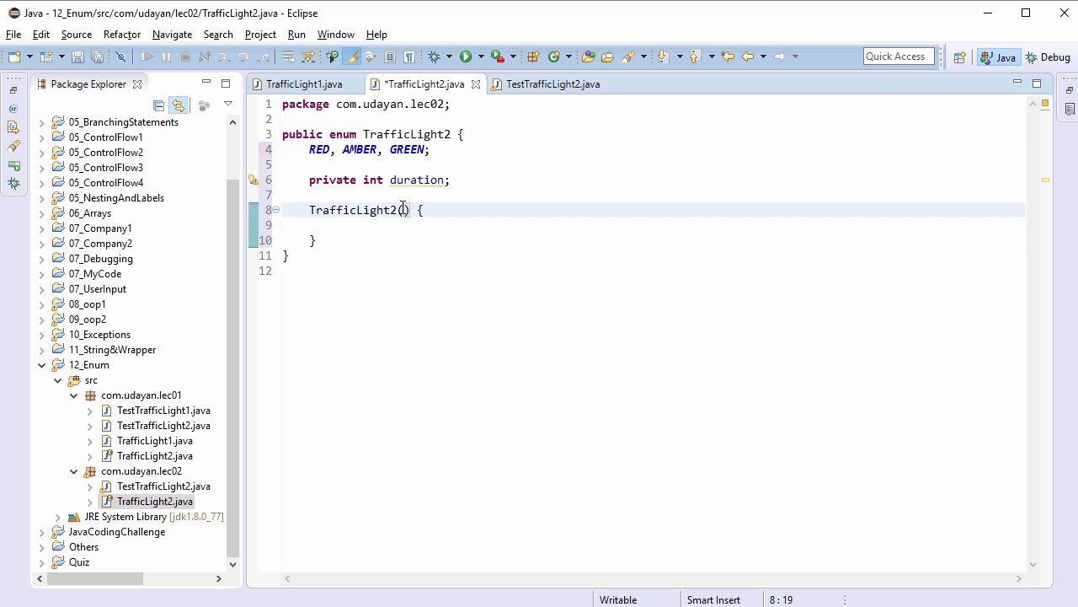
{"action": "type", "text": "int durat"}
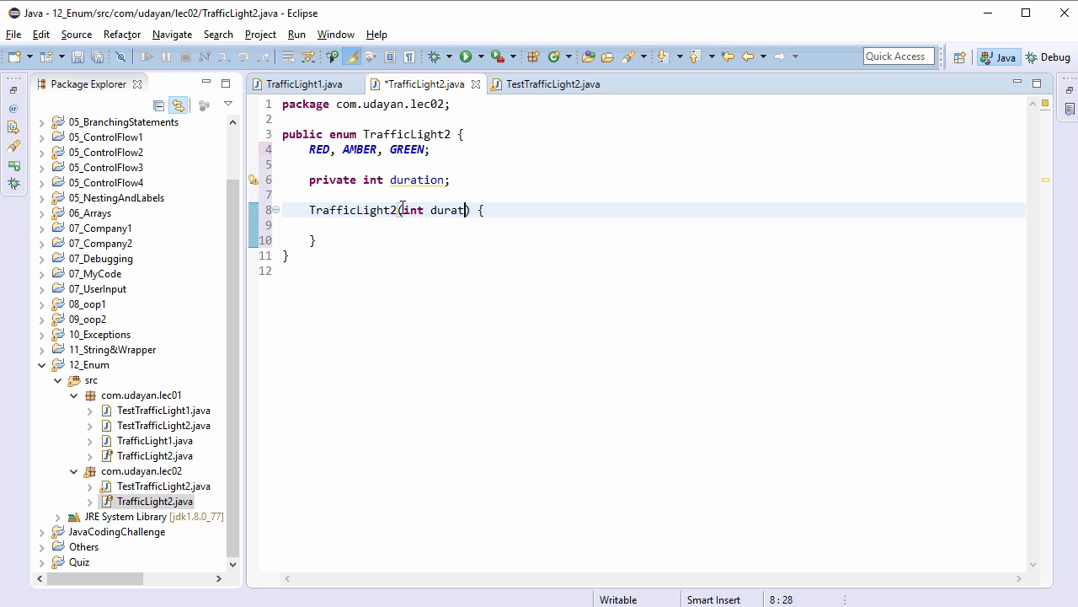
{"action": "type", "text": "ion"}
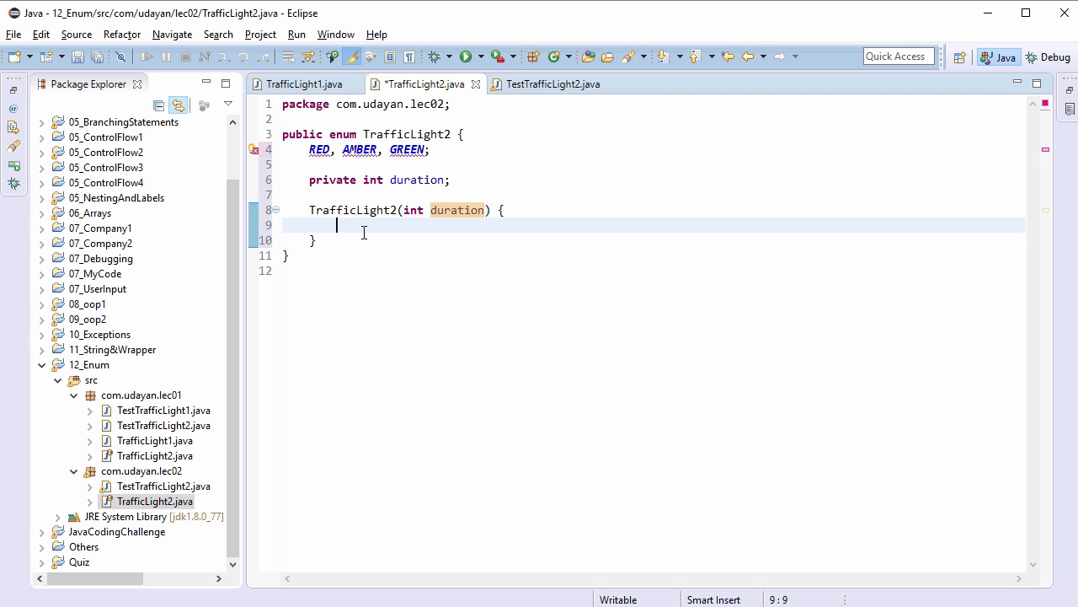
{"action": "type", "text": "this.duration = duration;"}
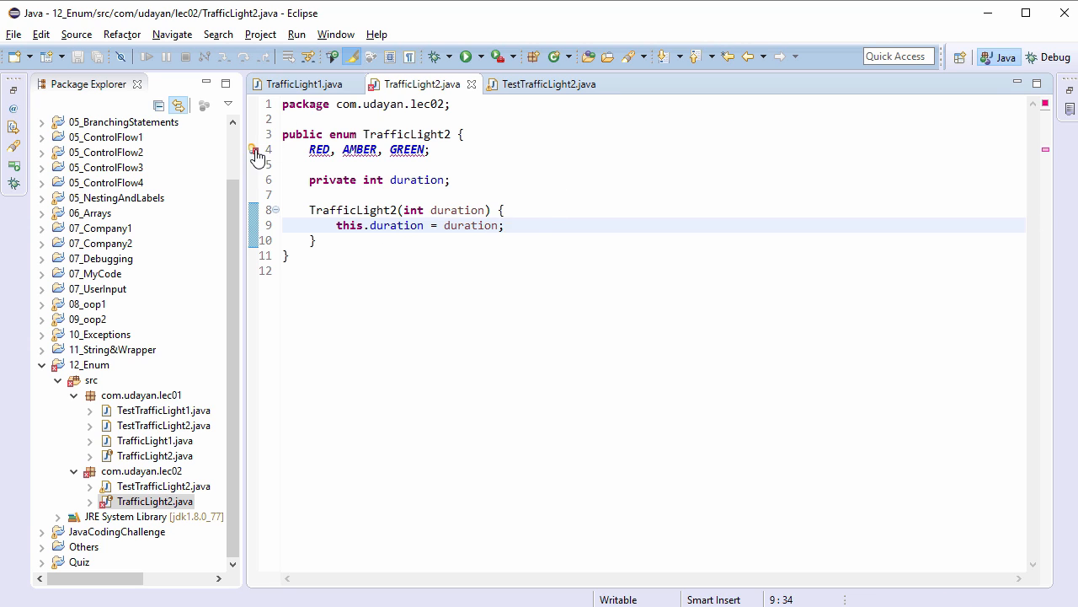
{"action": "mouse_move", "coordinate": [257, 155]}
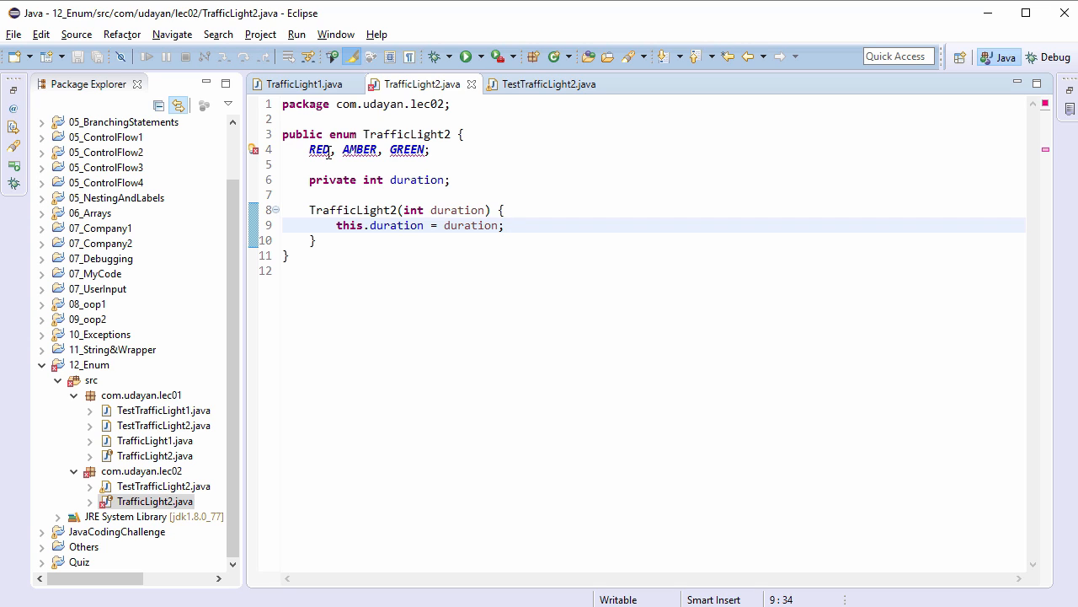
Step: Change the constants to RED(40), AMBER(5), GREEN(60) and save the enum
{"action": "type", "text": "()"}
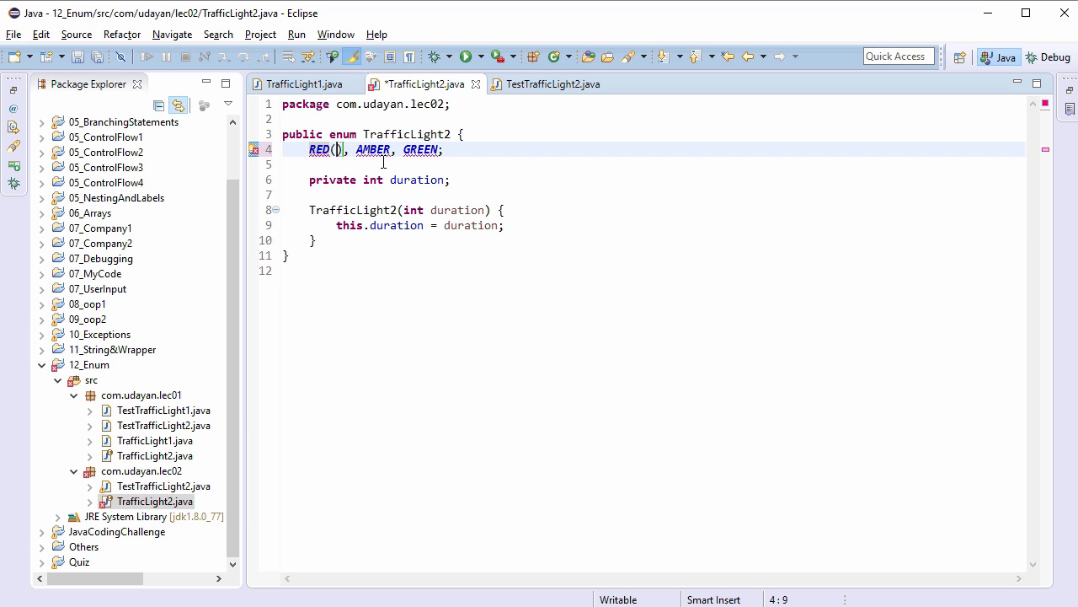
{"action": "type", "text": "40"}
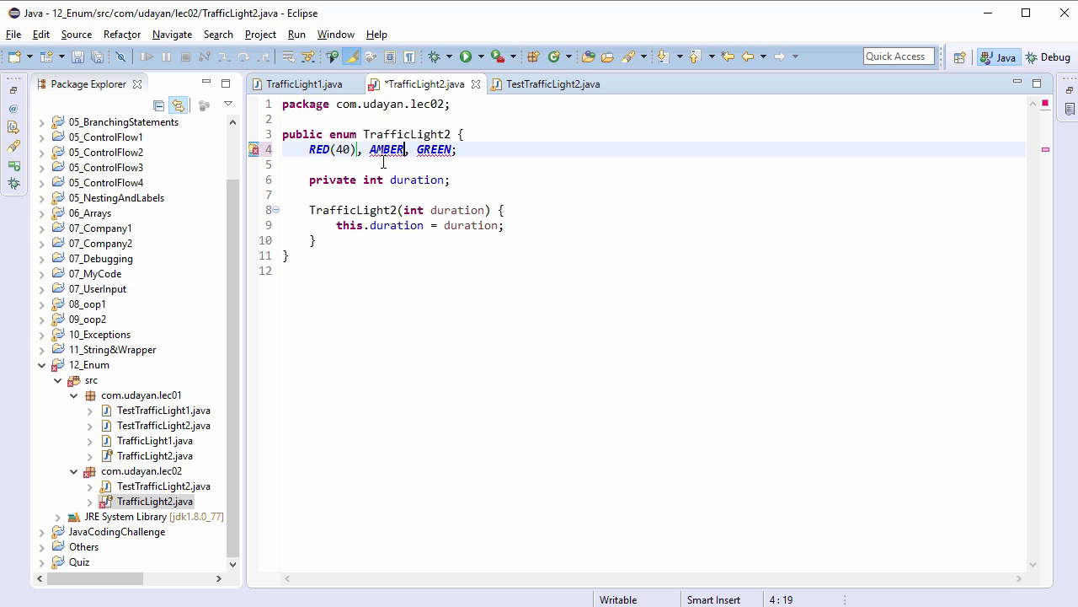
{"action": "type", "text": "(5)"}
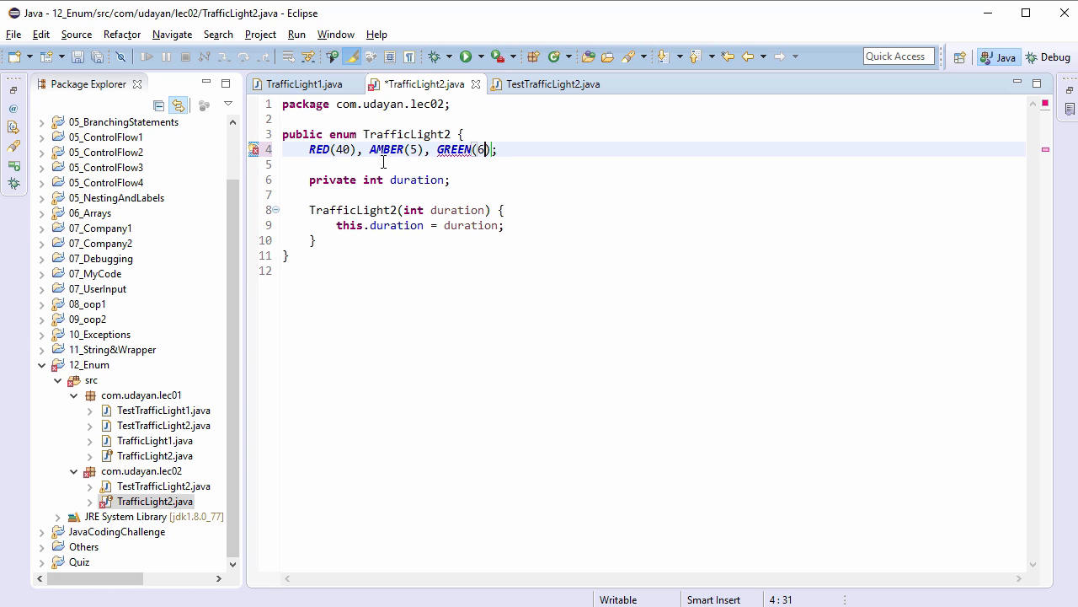
{"action": "type", "text": "0"}
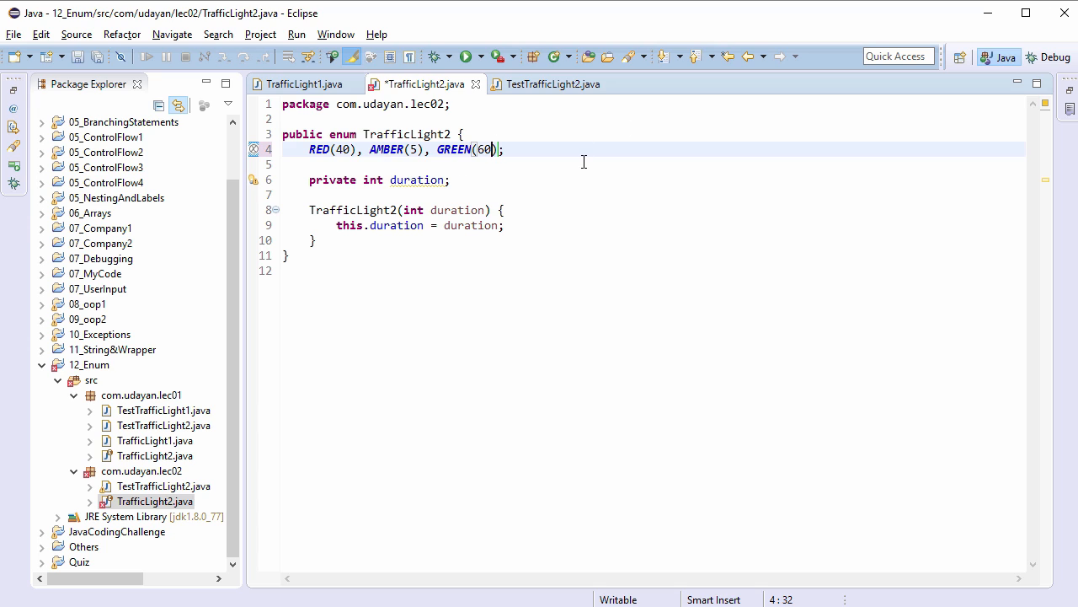
{"action": "key", "text": "ctrl+s"}
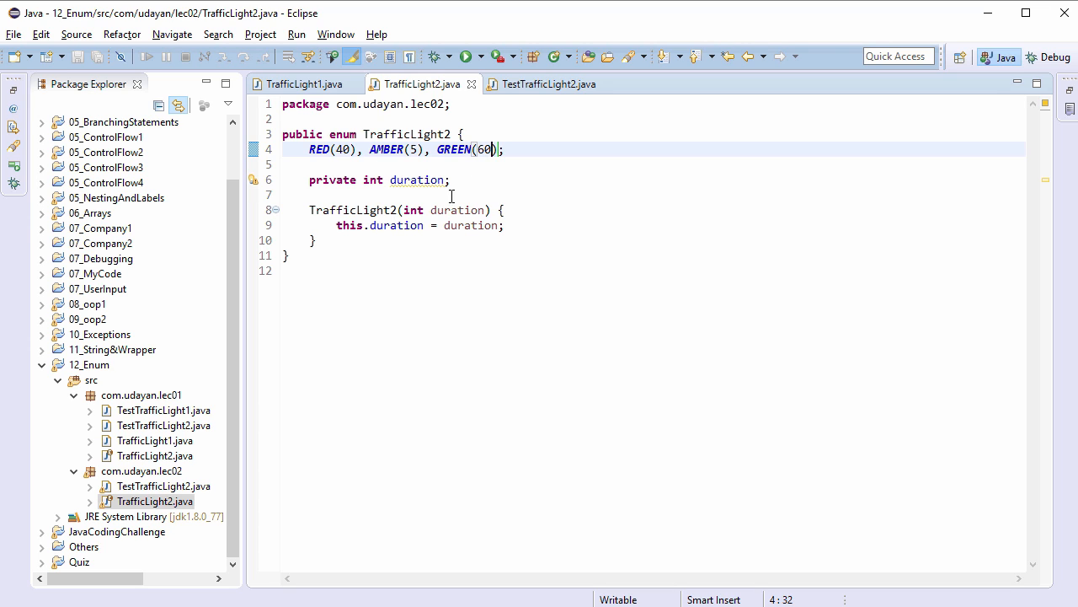
{"action": "mouse_move", "coordinate": [478, 199]}
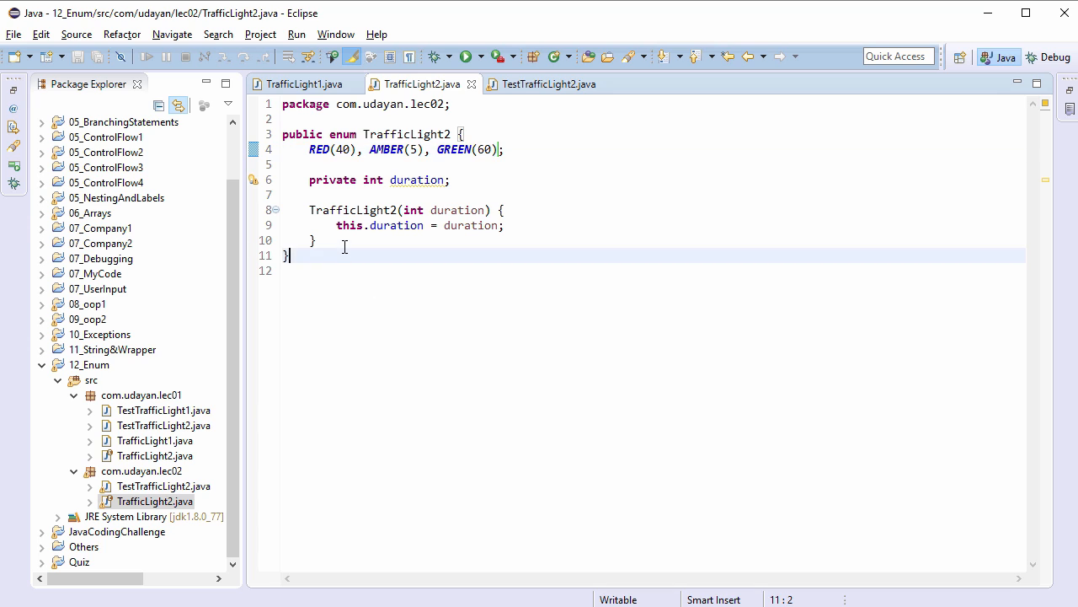
Step: Add public int getDuration() { return duration; } below the constructor
{"action": "type", "text": "p"}
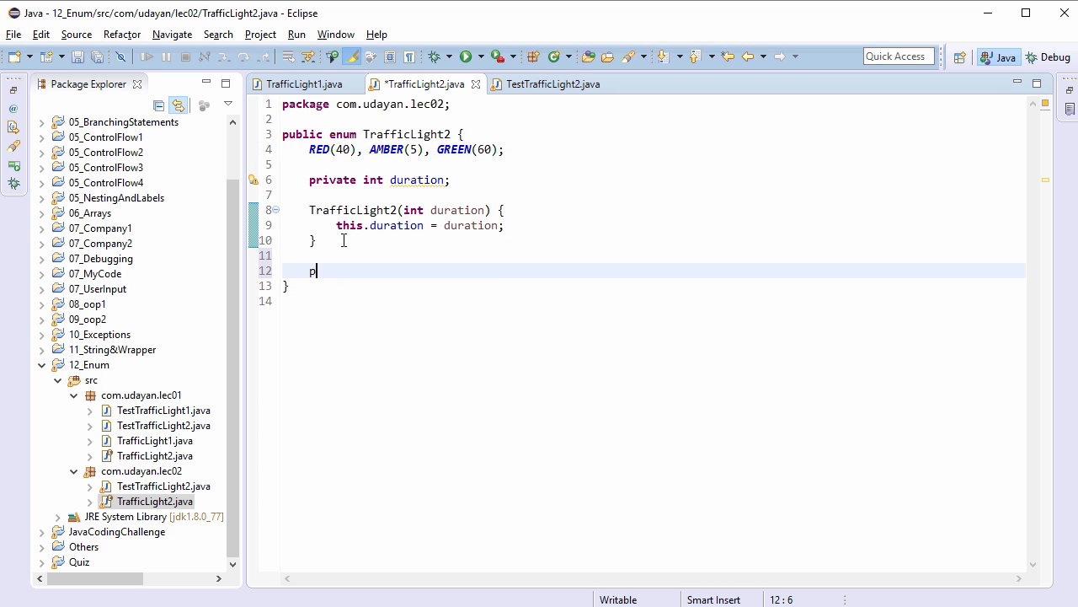
{"action": "type", "text": "ublic int get"}
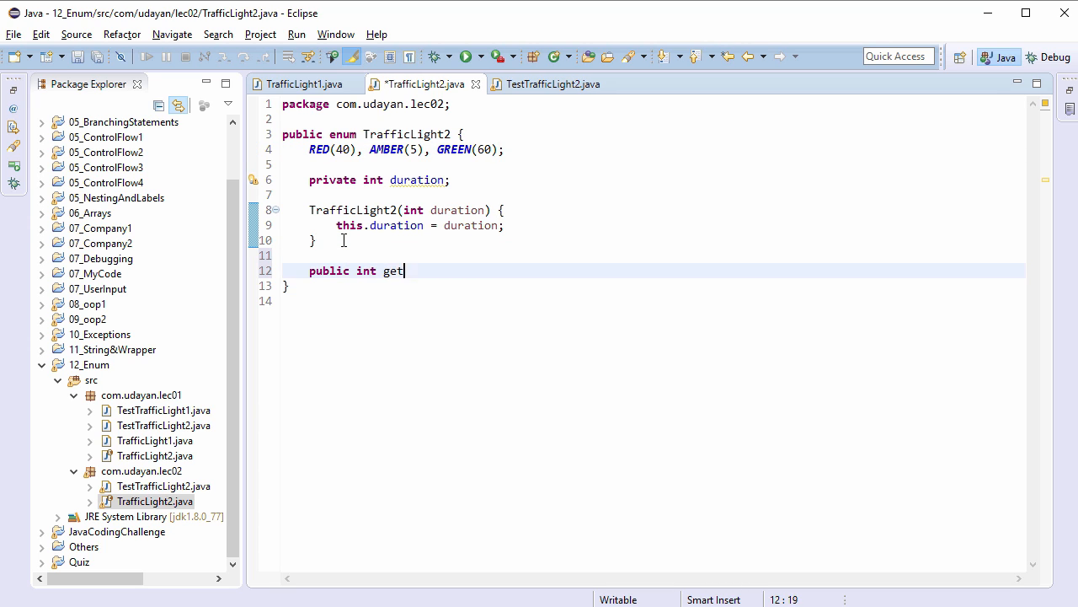
{"action": "type", "text": "Duration()"}
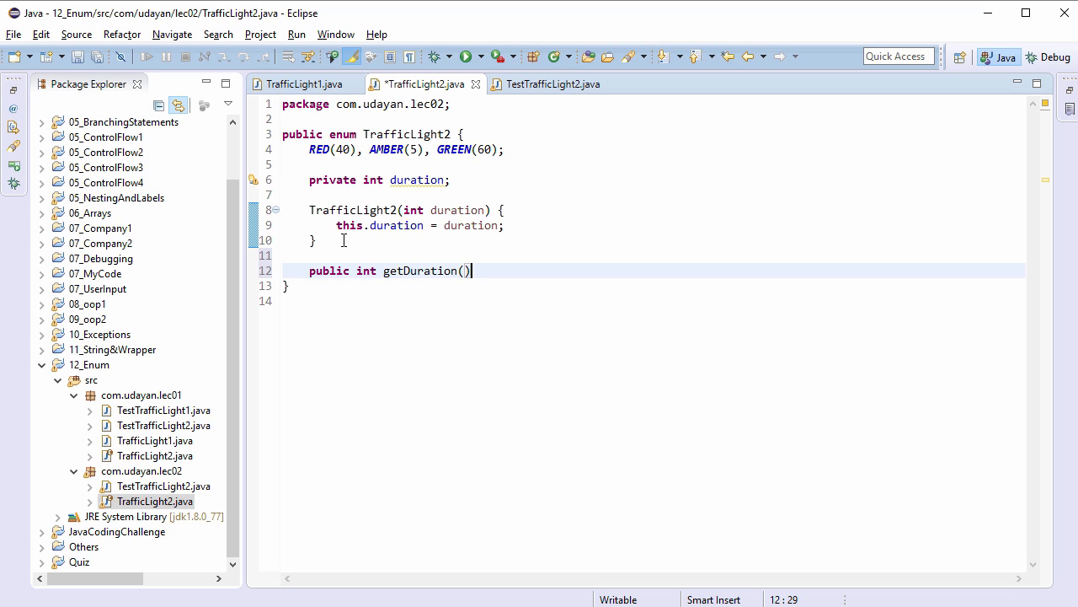
{"action": "type", "text": "{"}
{"action": "type", "text": "return d"}
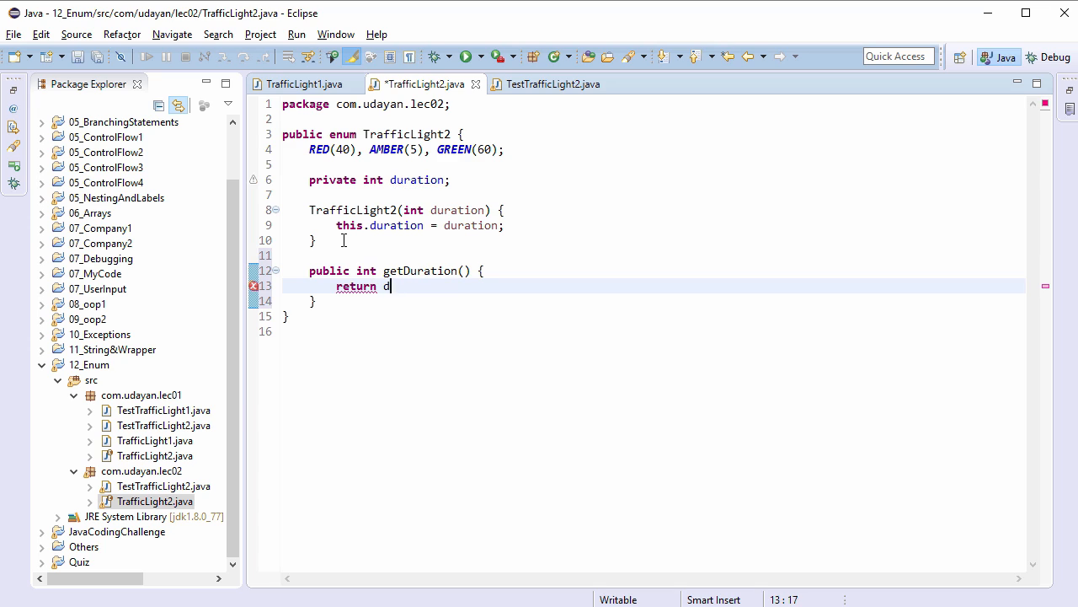
{"action": "type", "text": "uration;"}
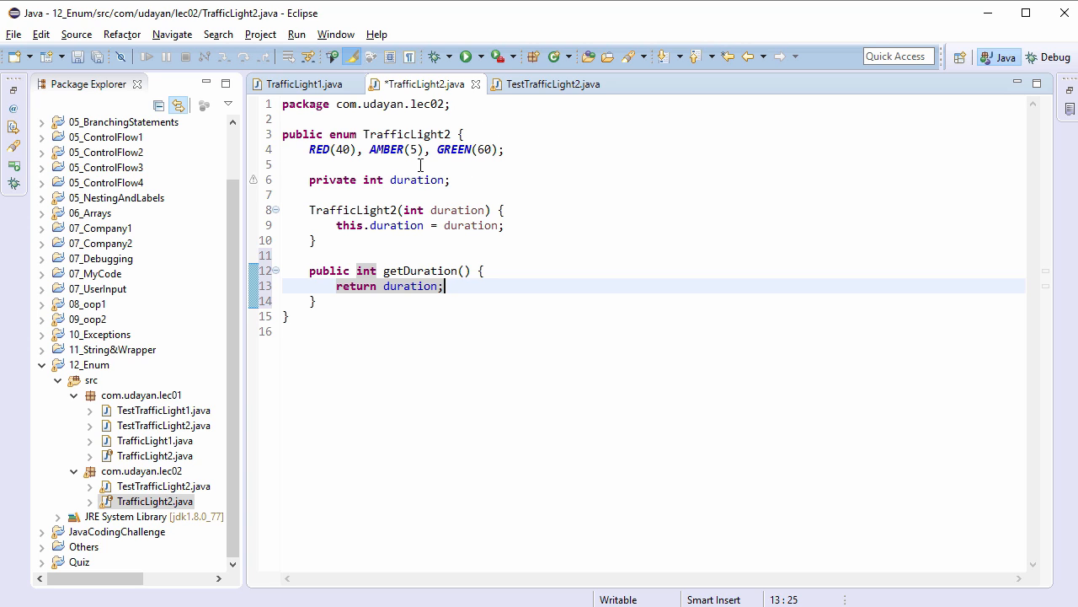
{"action": "mouse_move", "coordinate": [357, 264]}
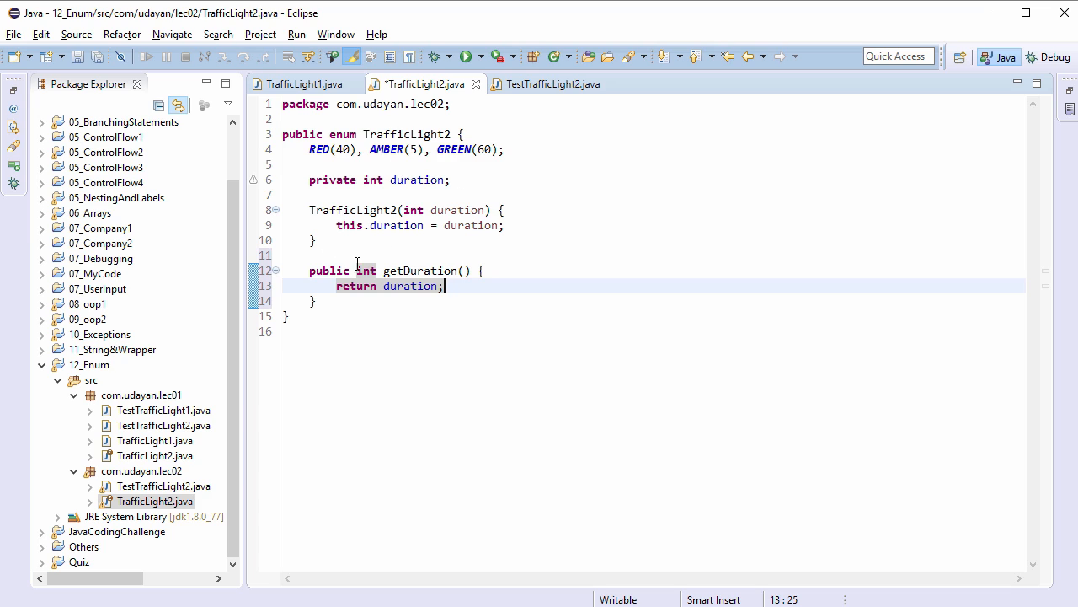
{"action": "mouse_move", "coordinate": [394, 252]}
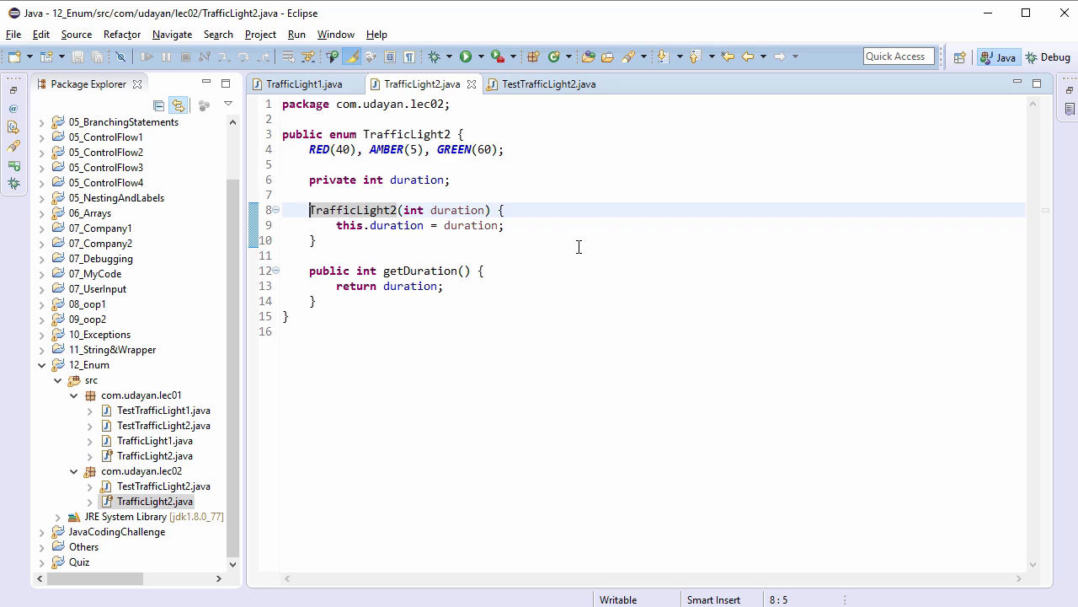
{"action": "mouse_move", "coordinate": [516, 291]}
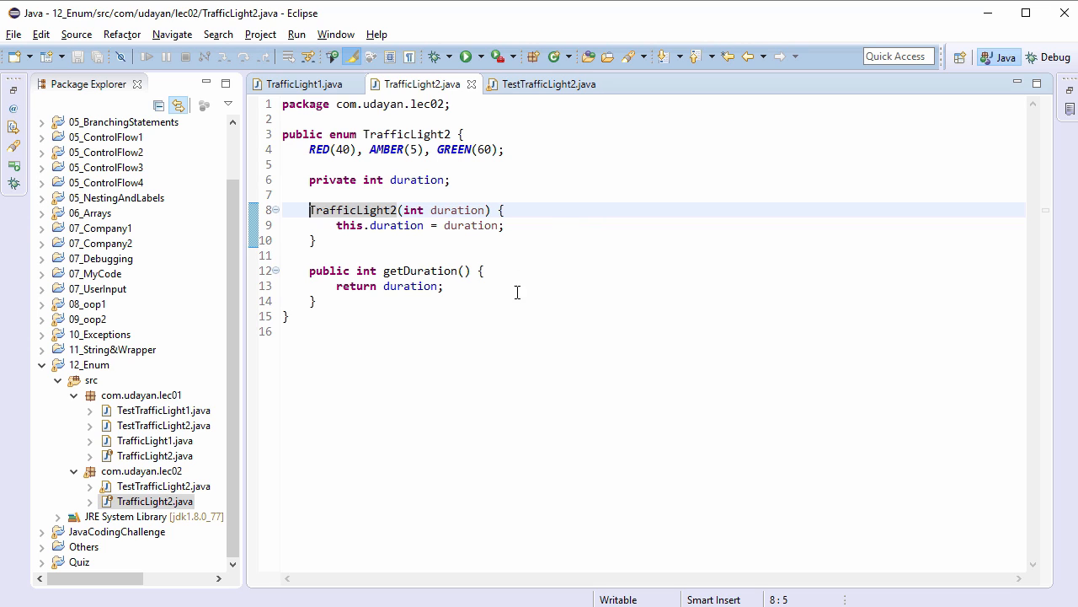
{"action": "mouse_move", "coordinate": [561, 101]}
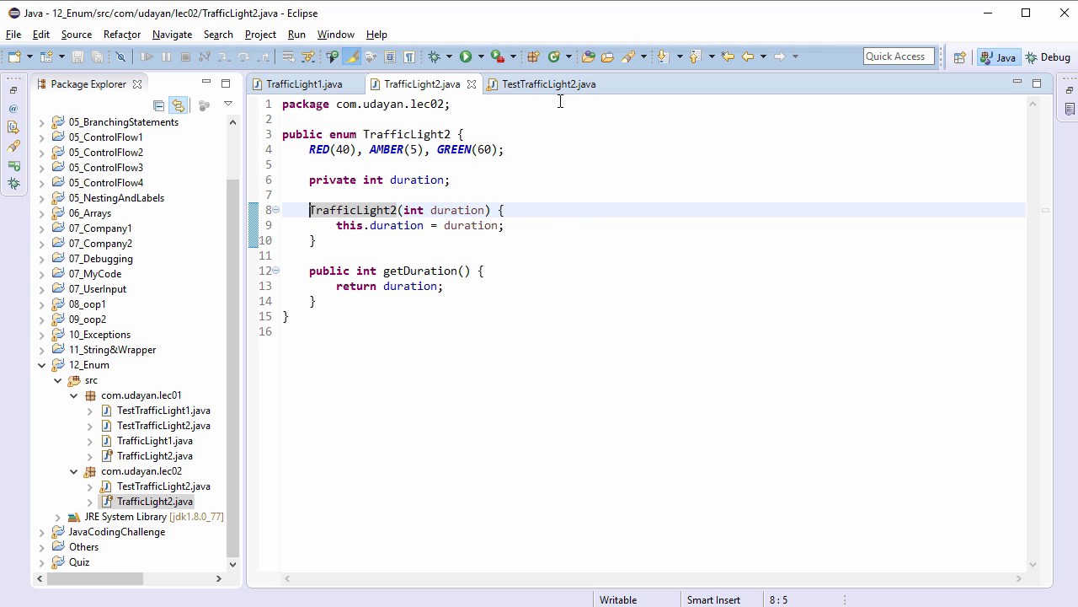
Step: Add System.out.println(obj.getDuration()) to TestTrafficLight2 and run it, printing true and 40
{"action": "left_click", "coordinate": [543, 84]}
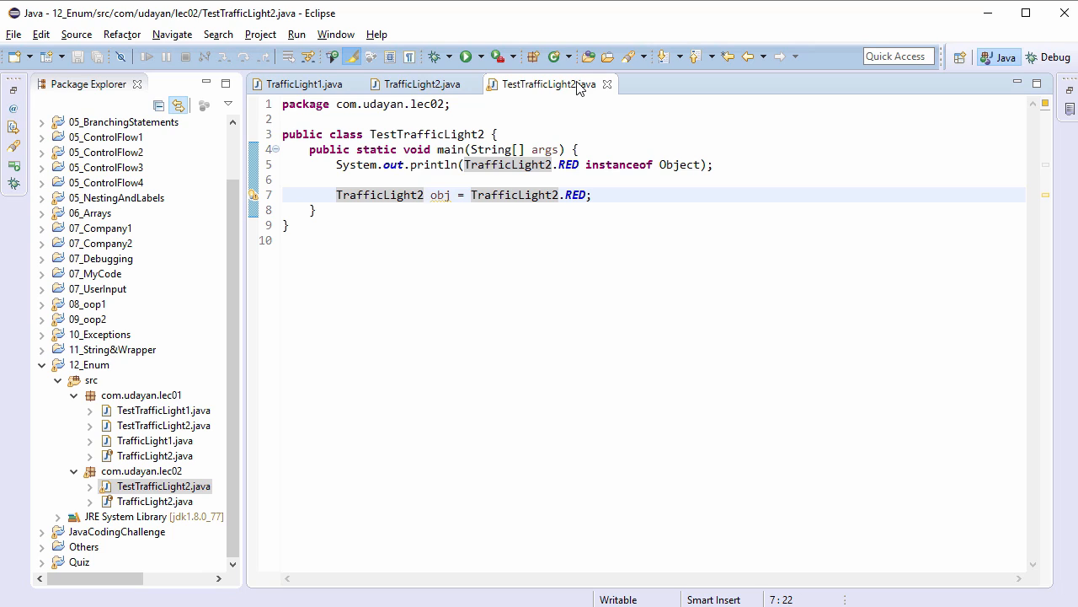
{"action": "left_click", "coordinate": [617, 195]}
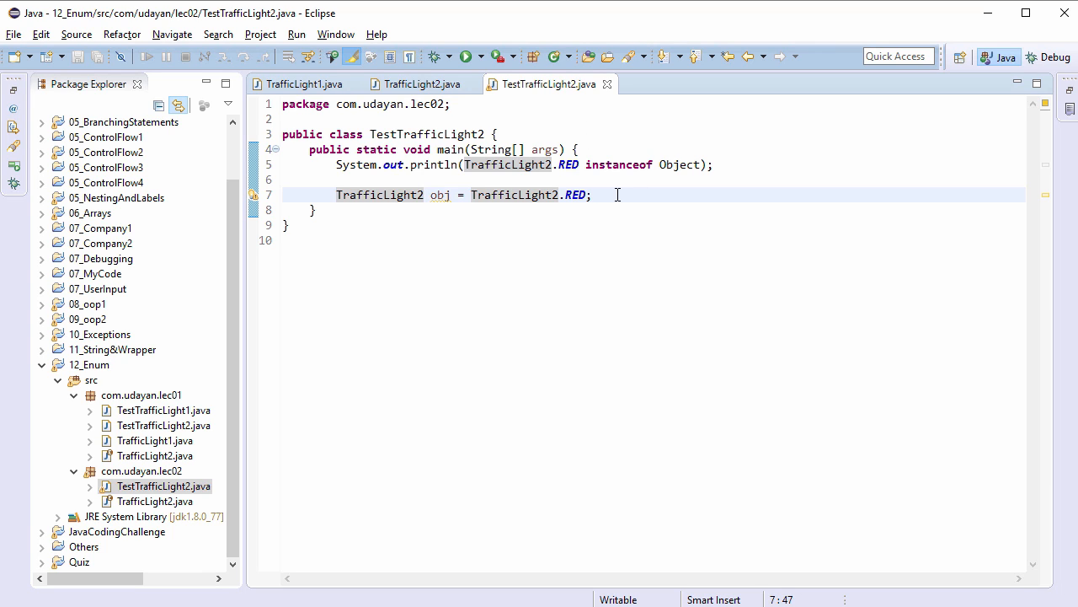
{"action": "type", "text": "sysou"}
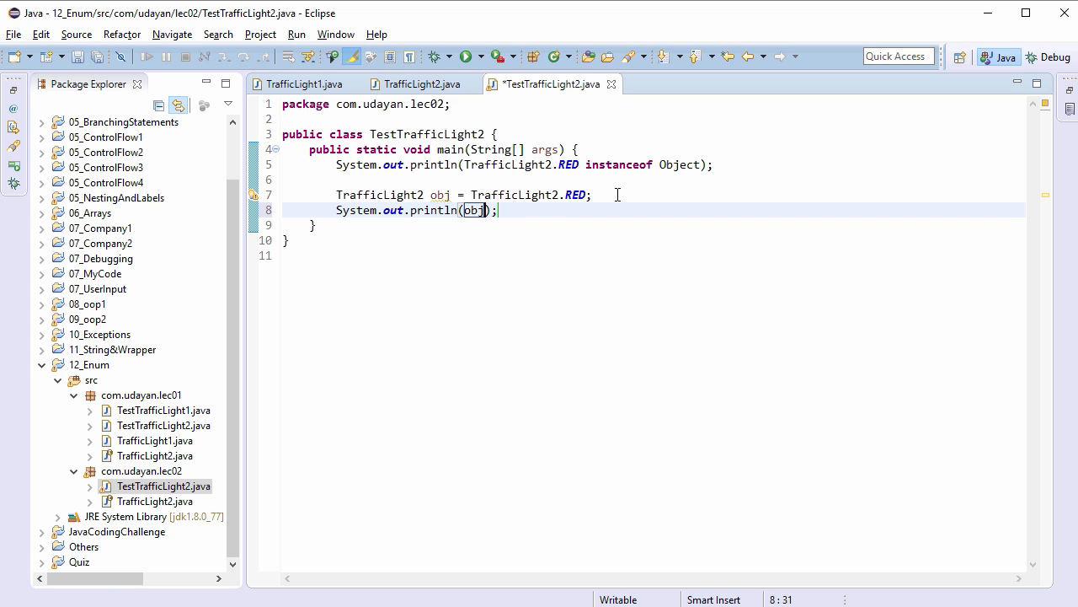
{"action": "type", "text": ".getDuration("}
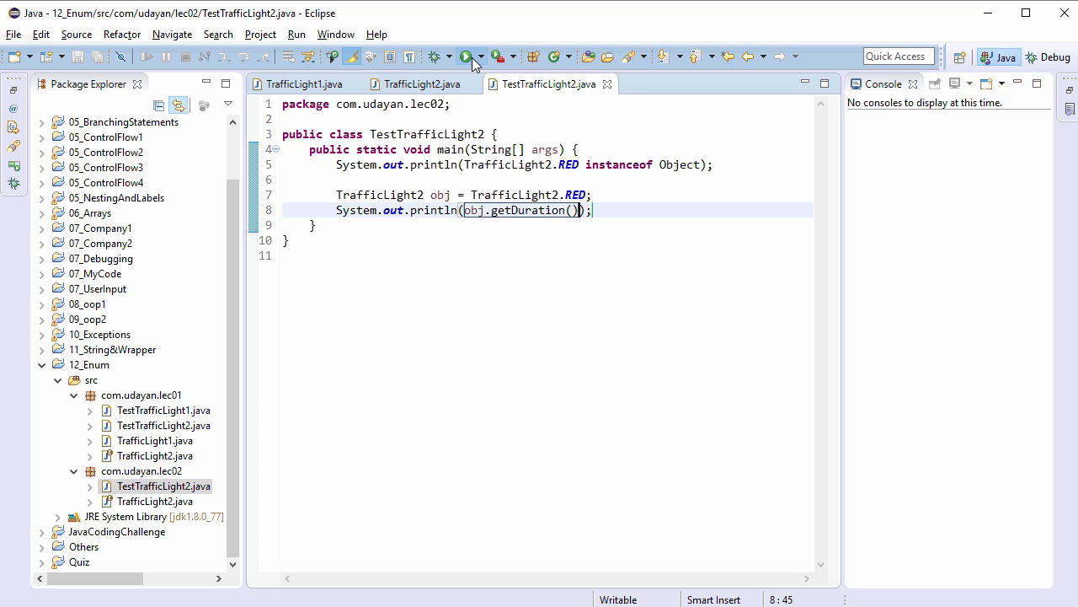
{"action": "left_click", "coordinate": [465, 57]}
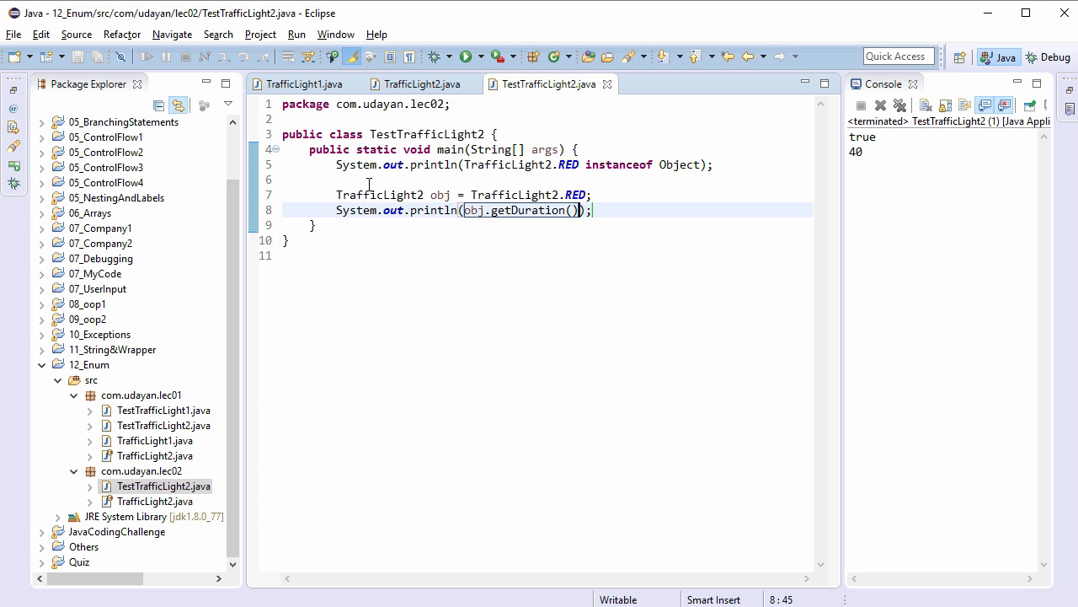
{"action": "mouse_move", "coordinate": [555, 187]}
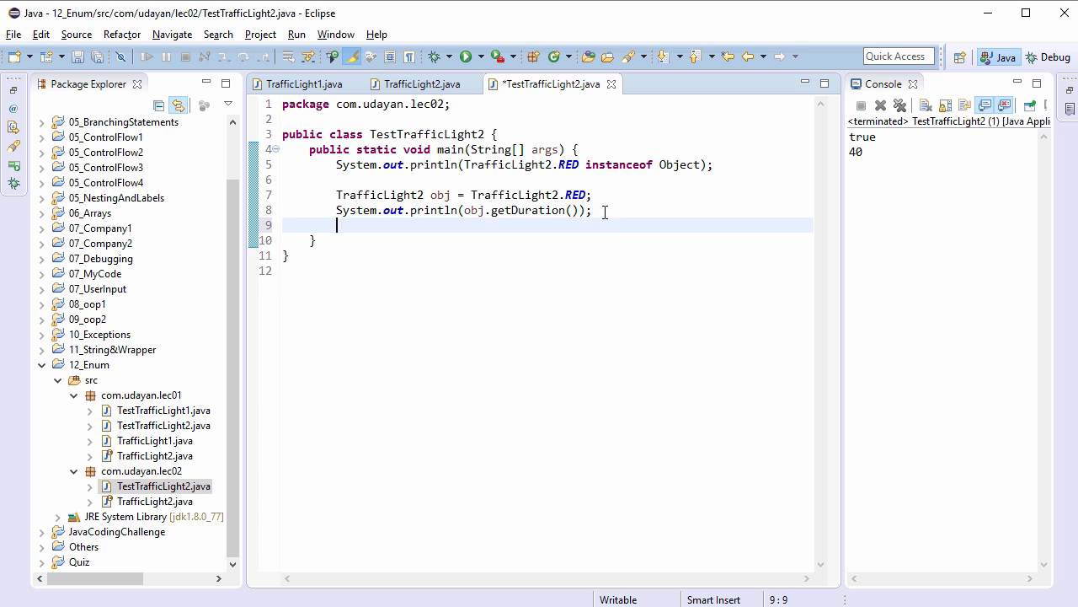
Step: Print TrafficLight2.AMBER.getDuration() and rerun, adding 5 to the console
{"action": "type", "text": "System.out.println();"}
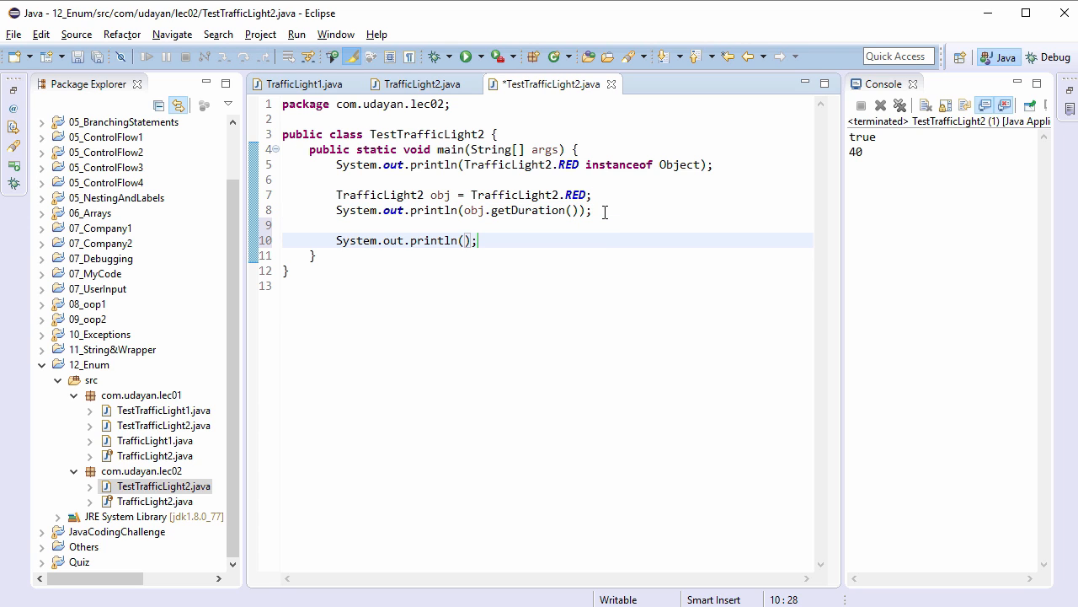
{"action": "type", "text": "TrafficLight2.AMBER.getDuration("}
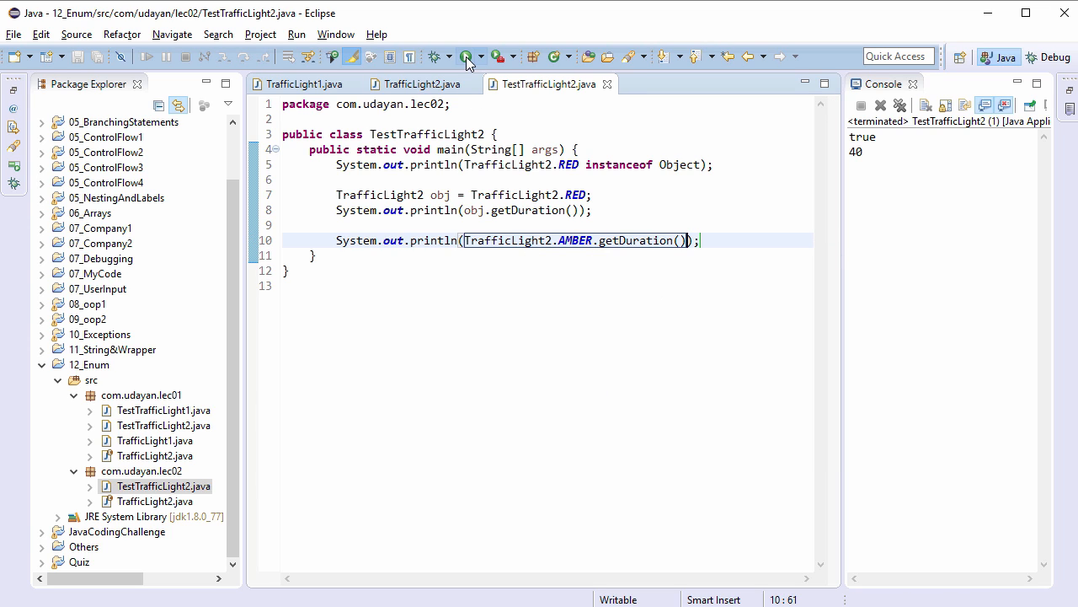
{"action": "left_click", "coordinate": [466, 56]}
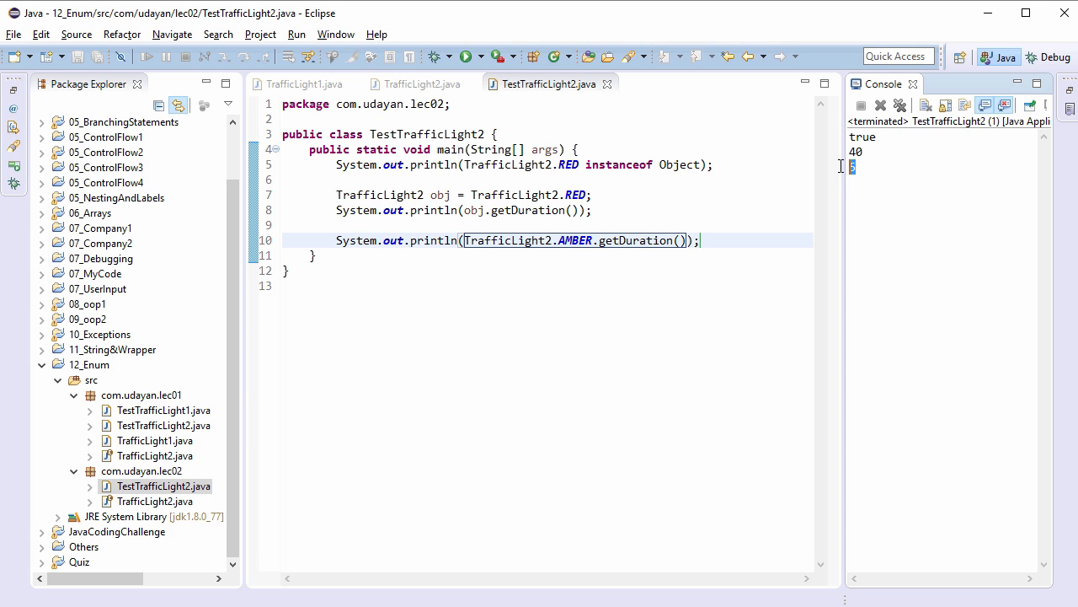
{"action": "left_click", "coordinate": [415, 84]}
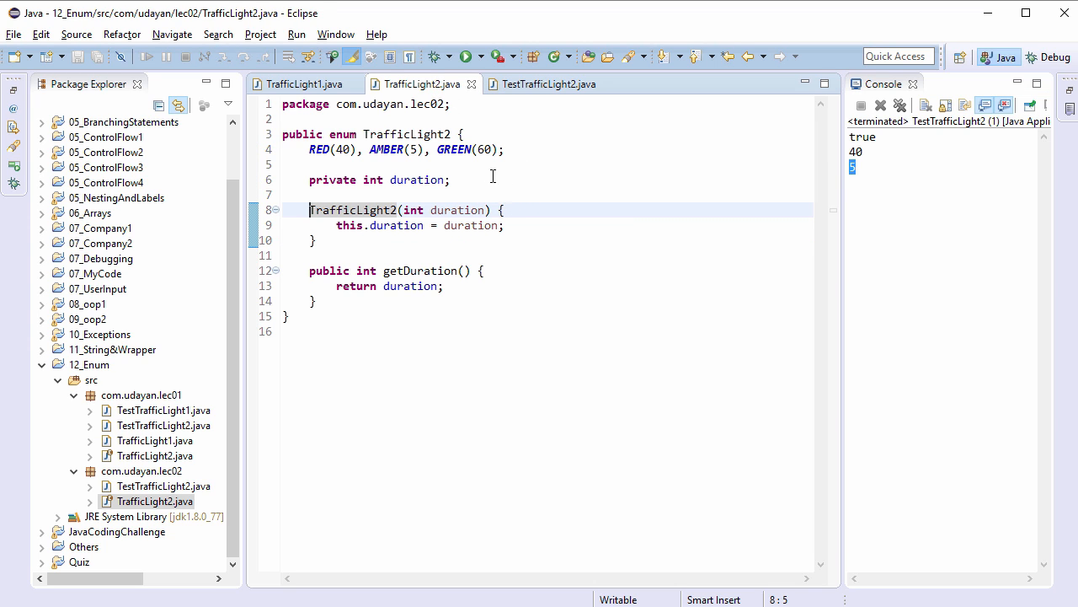
Step: Add a sysout 'Inside TrafficLight2 constructor' to the constructor, save, and comment out the test statements
{"action": "left_click", "coordinate": [505, 210]}
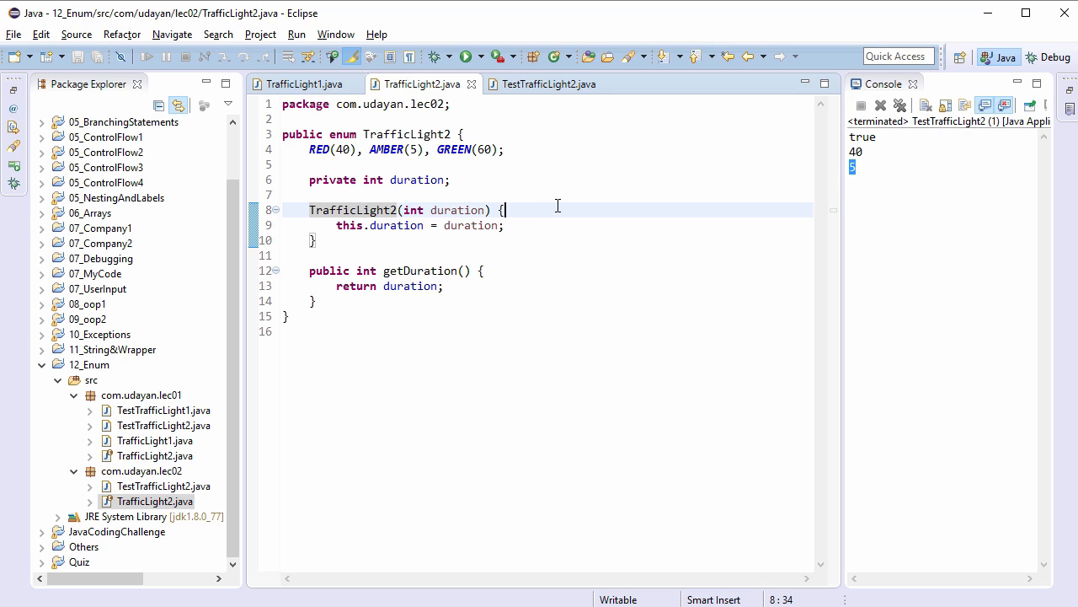
{"action": "type", "text": "sysout"}
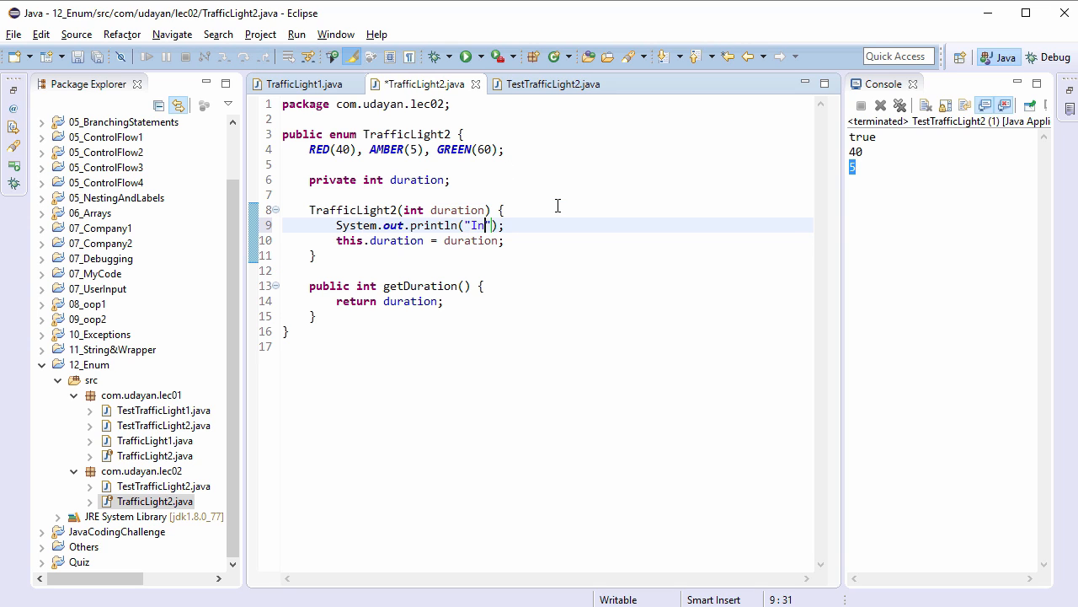
{"action": "type", "text": "side Traff"}
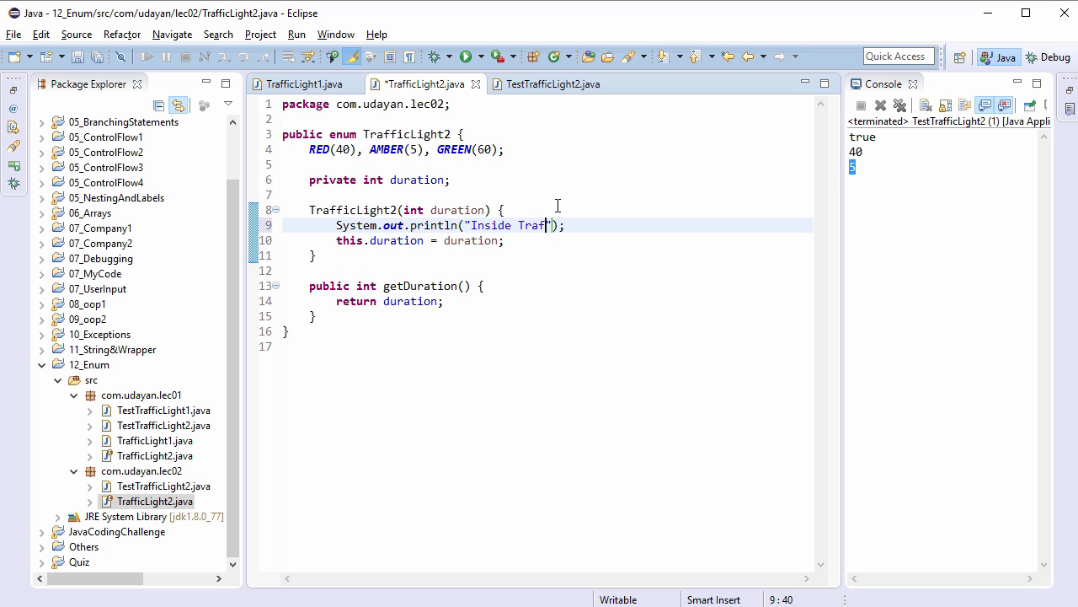
{"action": "type", "text": "ficLight2"}
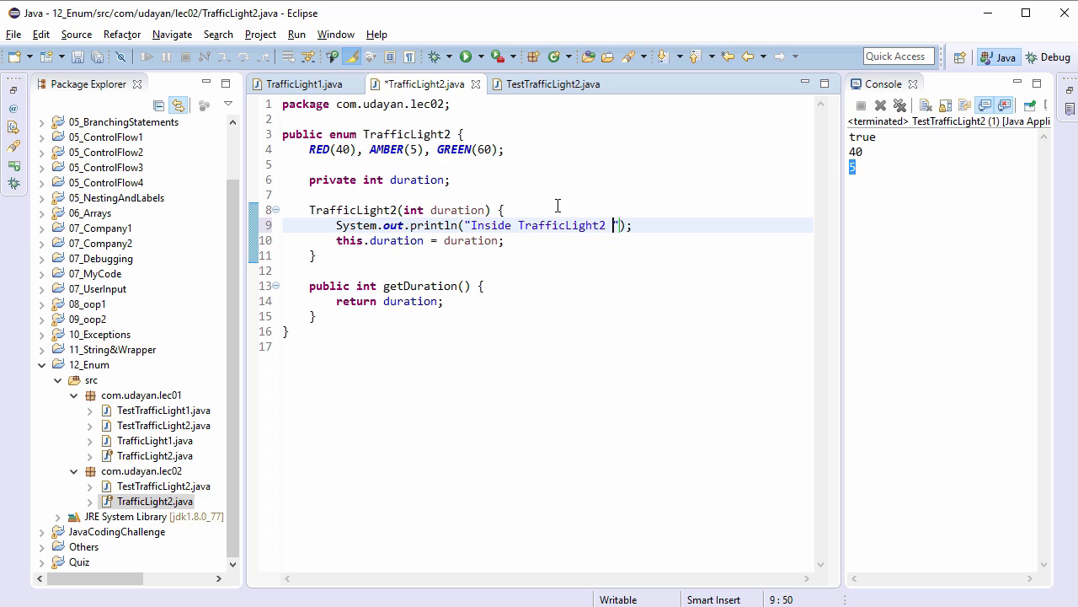
{"action": "type", "text": "constructor"}
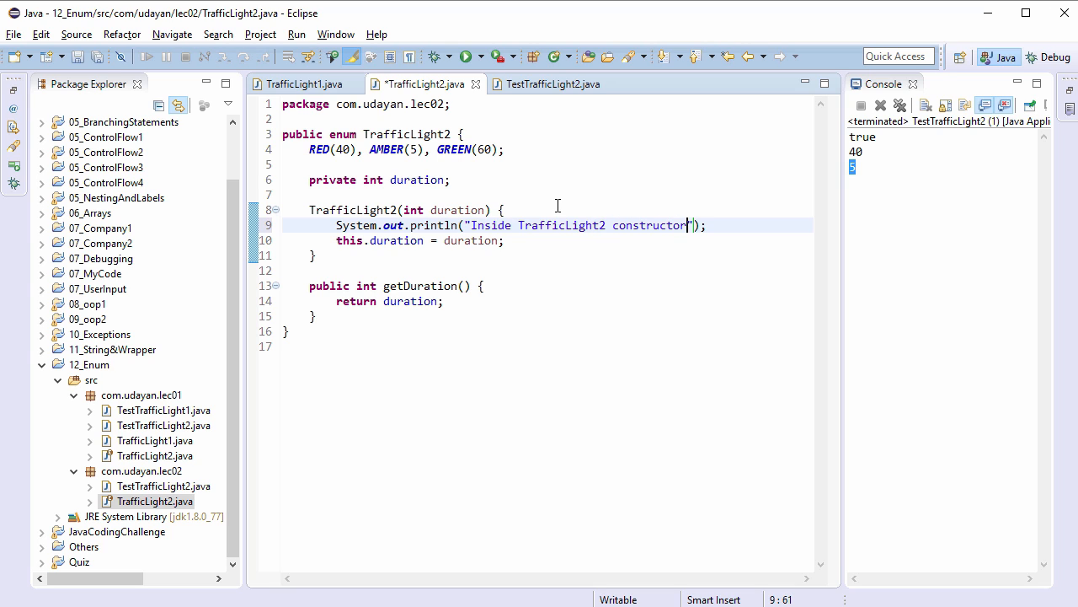
{"action": "left_click", "coordinate": [546, 84]}
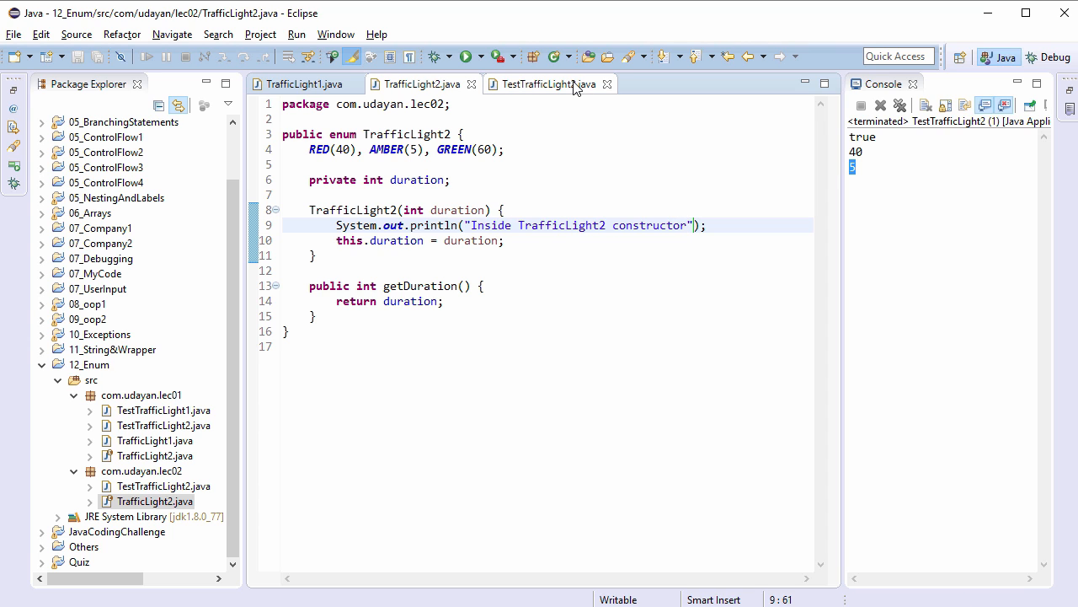
{"action": "left_click", "coordinate": [544, 83]}
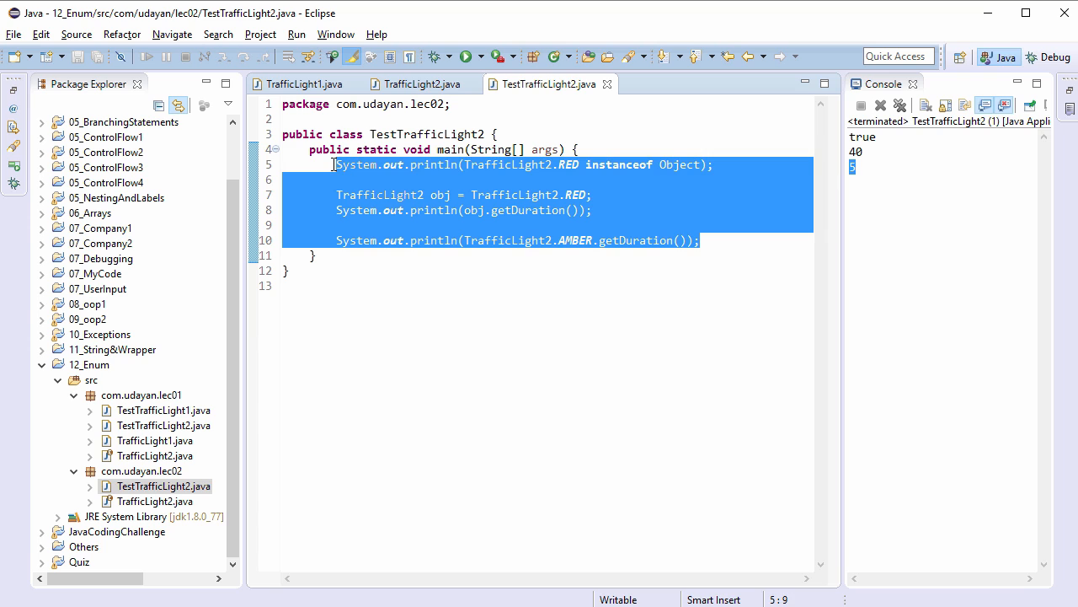
{"action": "key", "text": "ctrl+shift+/"}
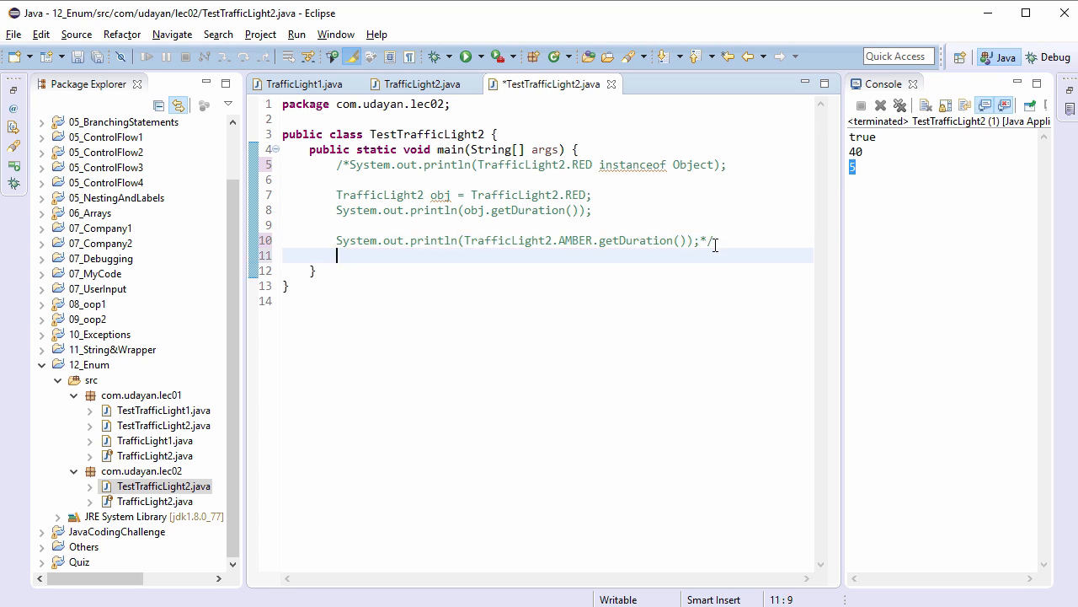
Step: Print TrafficLight2.GREEN from main, run it, and widen the console
{"action": "type", "text": "System.out.println();"}
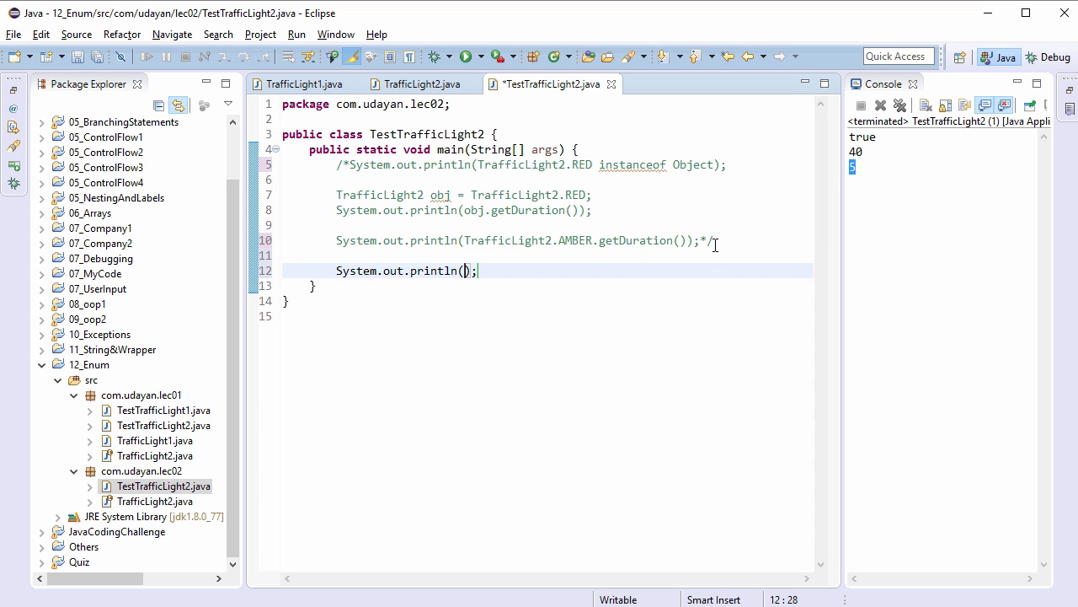
{"action": "type", "text": "TrafficLight2.GREEN"}
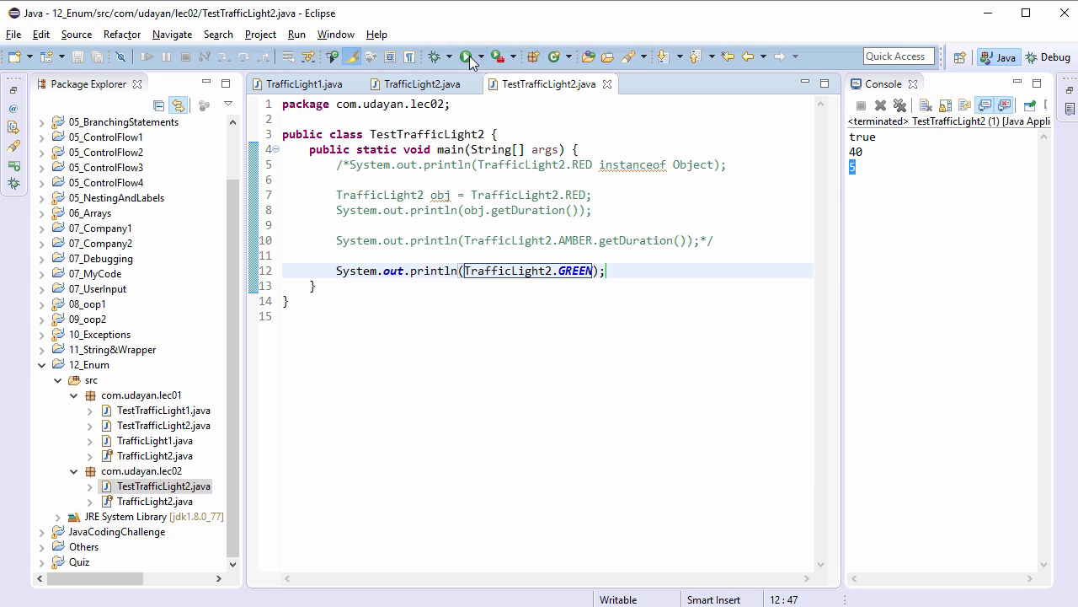
{"action": "left_click", "coordinate": [465, 56]}
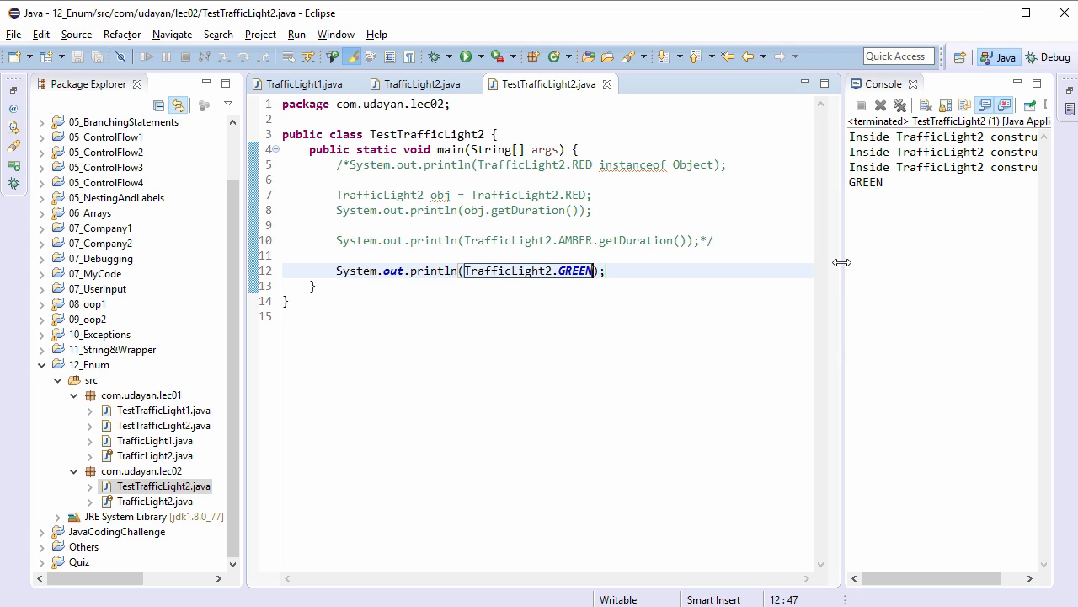
{"action": "left_click_drag", "start_coordinate": [843, 262], "coordinate": [796, 262]}
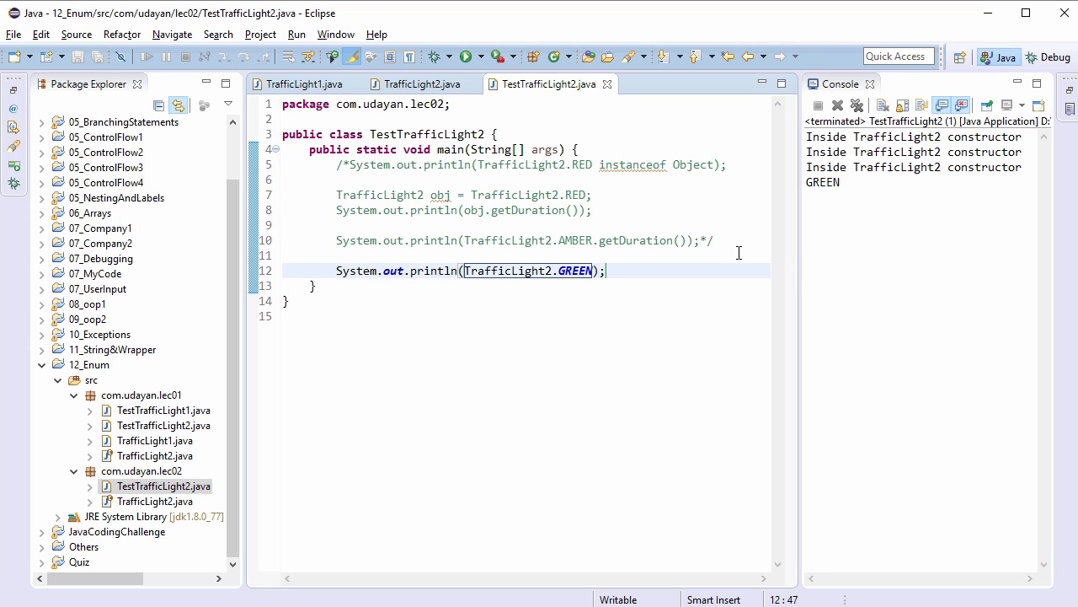
{"action": "mouse_move", "coordinate": [455, 237]}
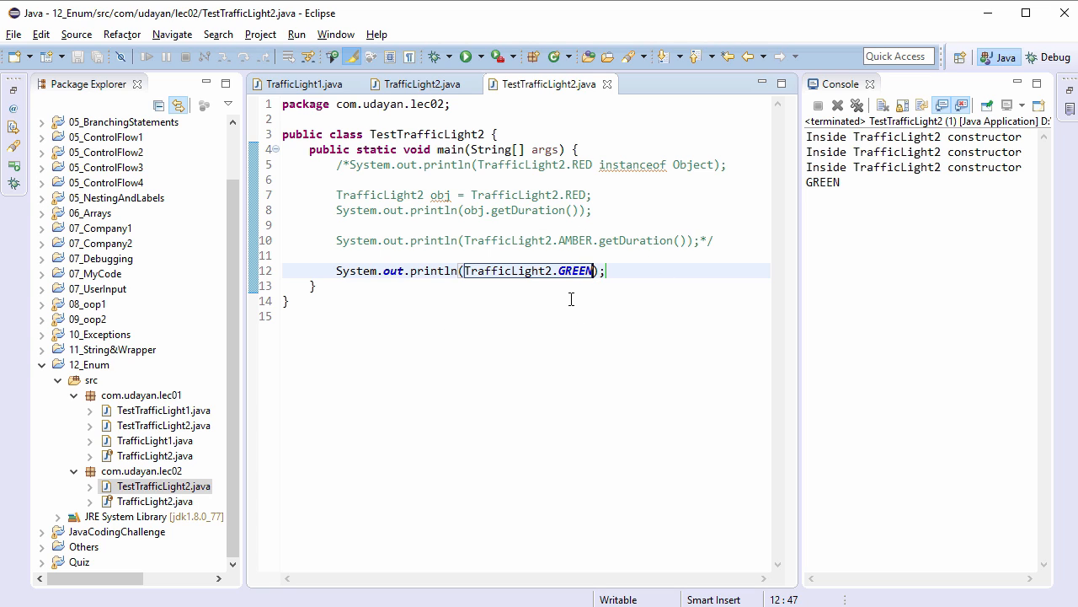
{"action": "mouse_move", "coordinate": [1006, 244]}
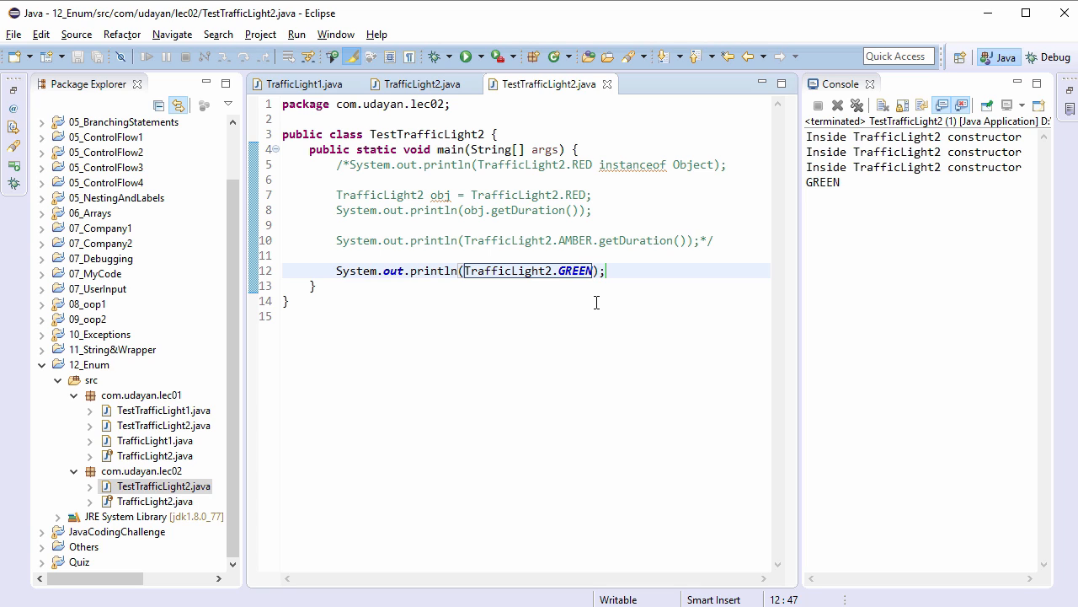
Step: Comment out the GREEN print, call TrafficLight2.values(), save and run, then add a syso for AMBER
{"action": "left_click", "coordinate": [336, 271]}
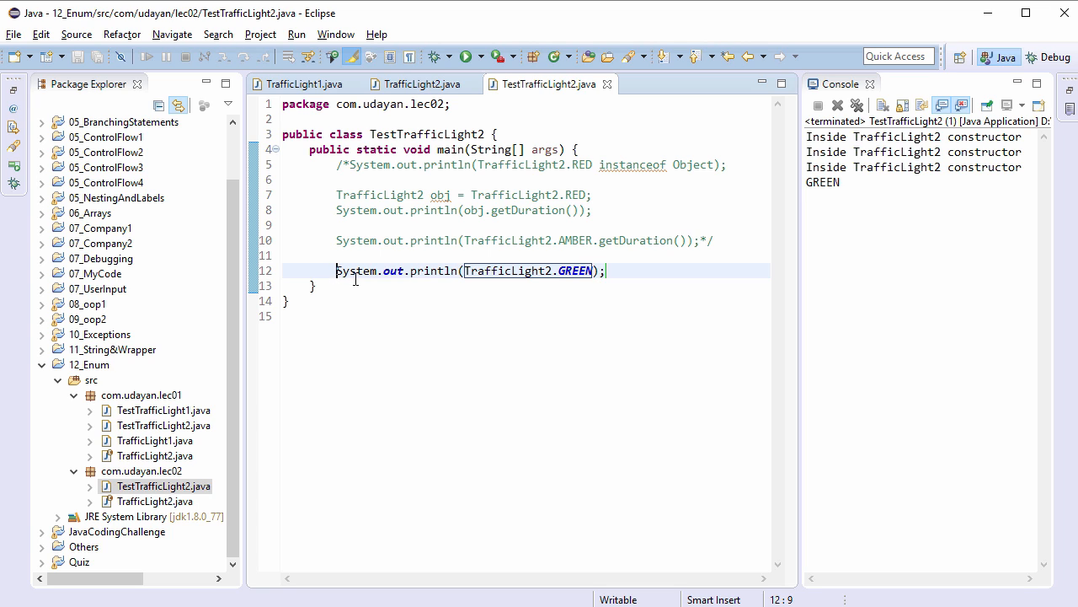
{"action": "key", "text": "ctrl+/"}
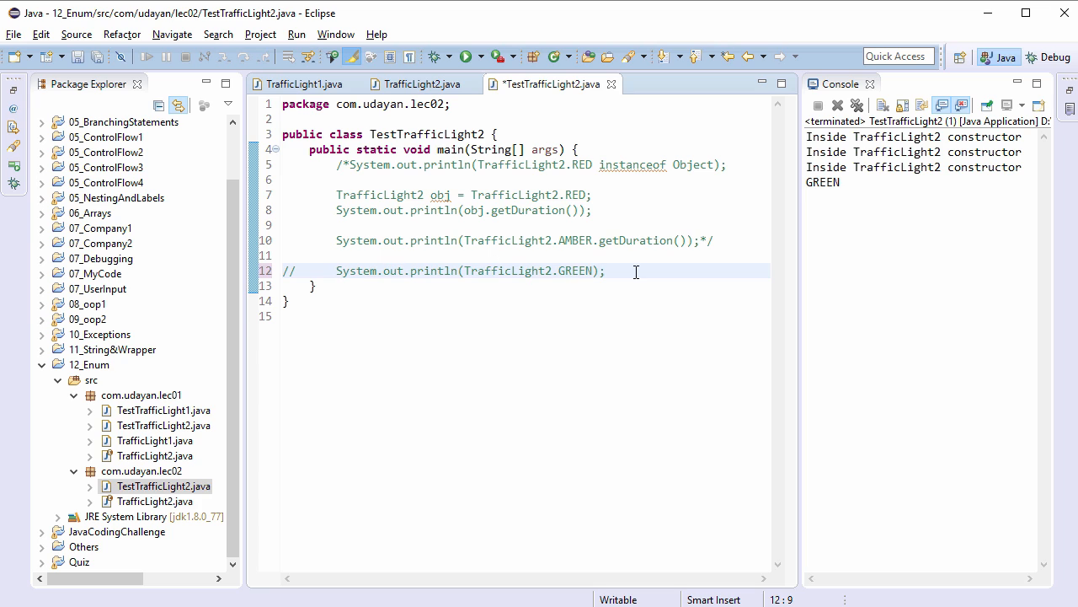
{"action": "key", "text": "Enter"}
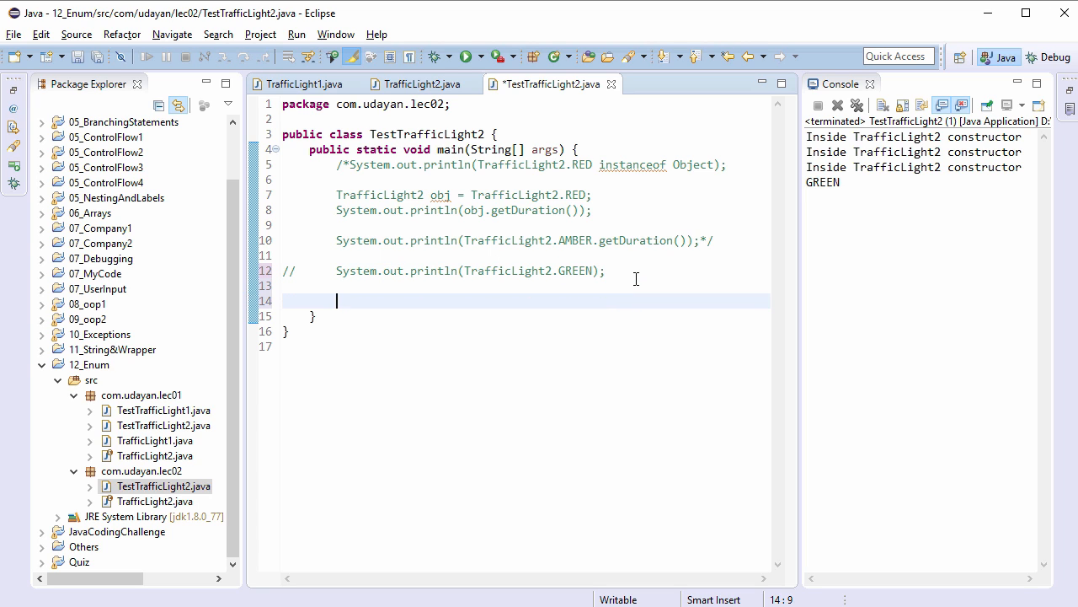
{"action": "type", "text": "TrafficLight2.values();"}
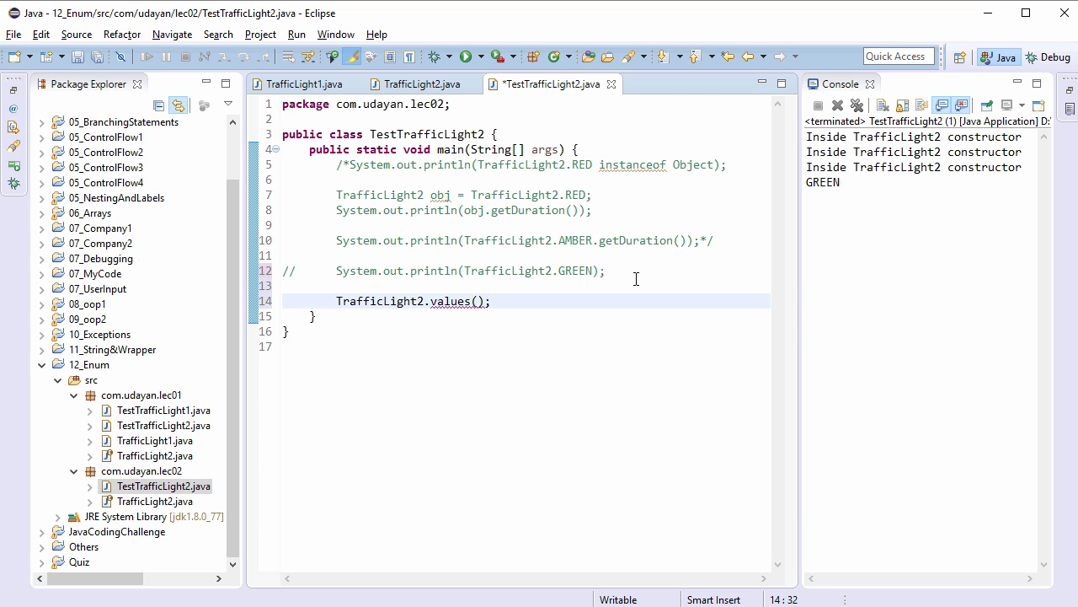
{"action": "key", "text": "ctrl+s"}
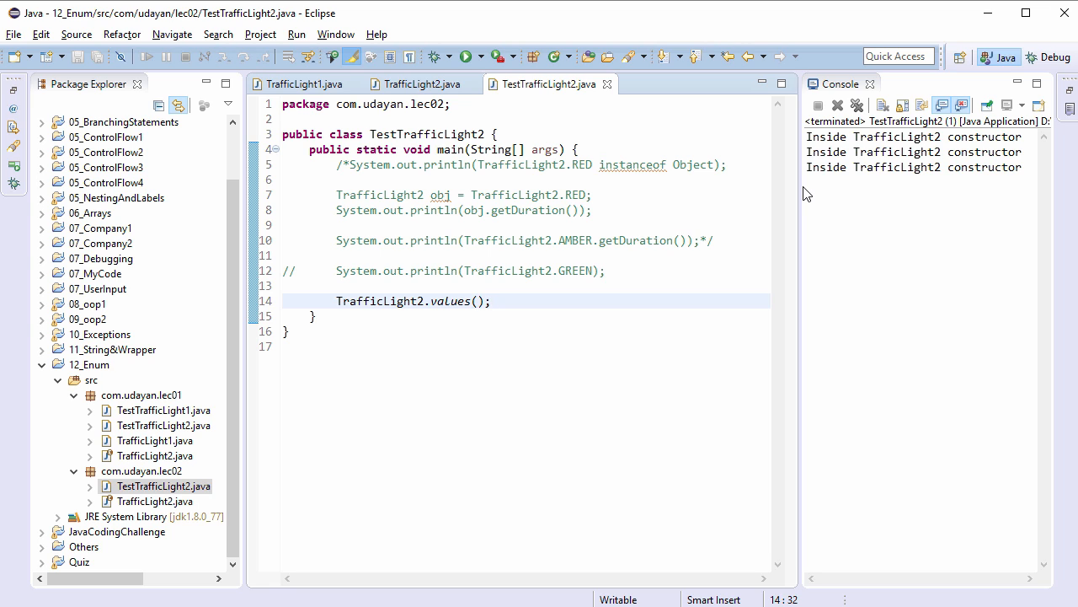
{"action": "type", "text": "syso"}
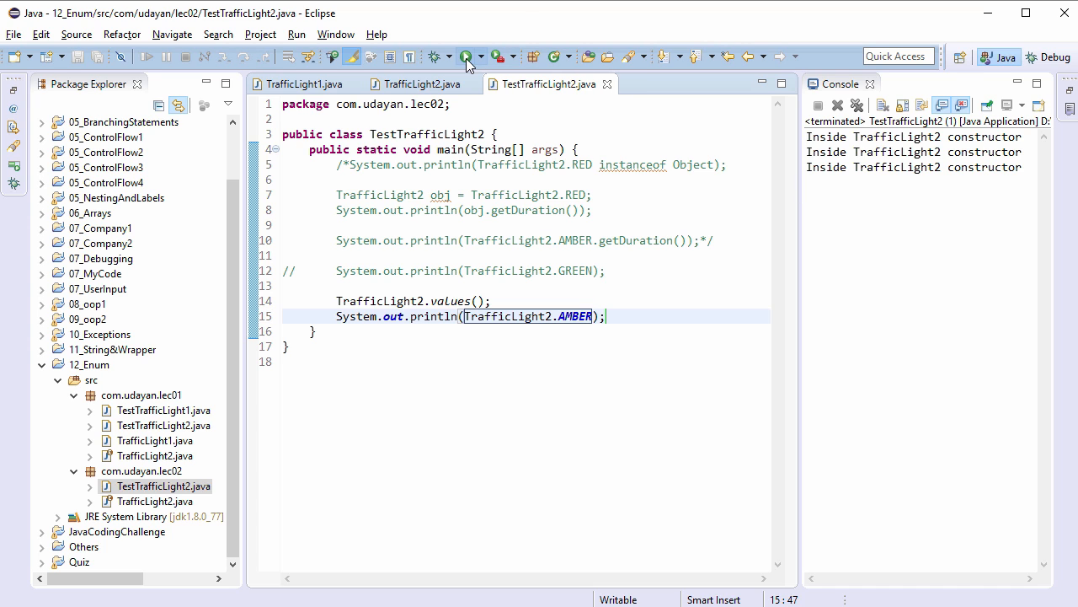
Step: Run the test to print AMBER, then delete the AMBER println line
{"action": "left_click", "coordinate": [466, 56]}
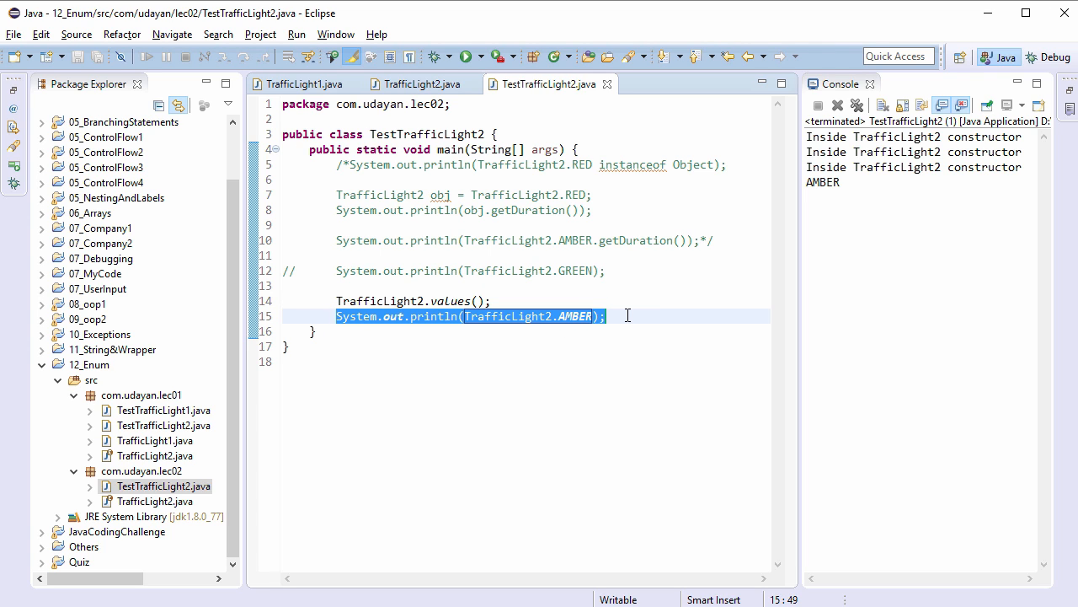
{"action": "key", "text": "Delete"}
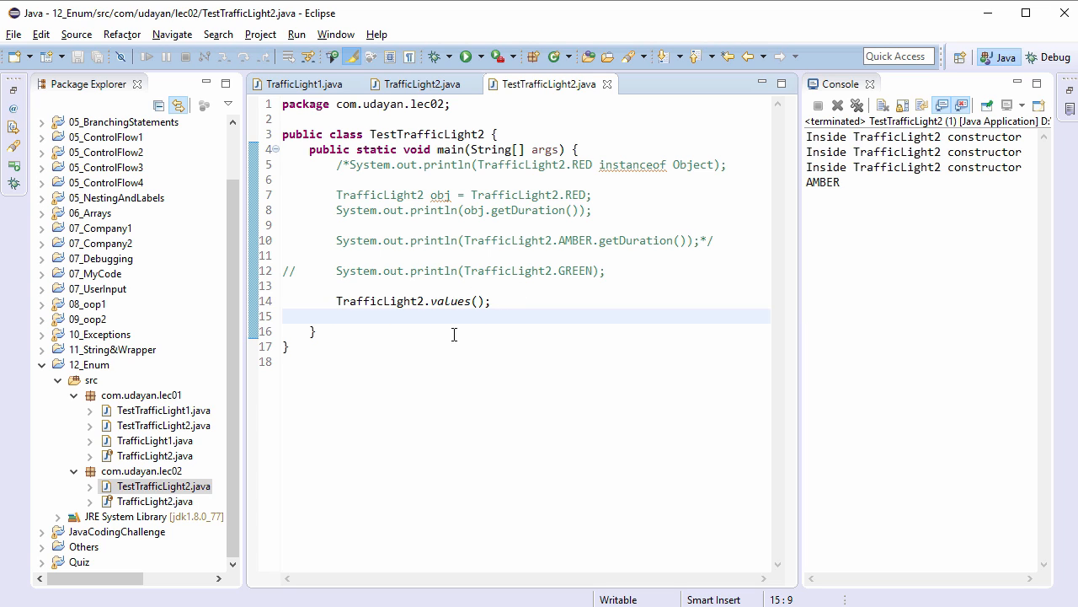
{"action": "mouse_move", "coordinate": [430, 276]}
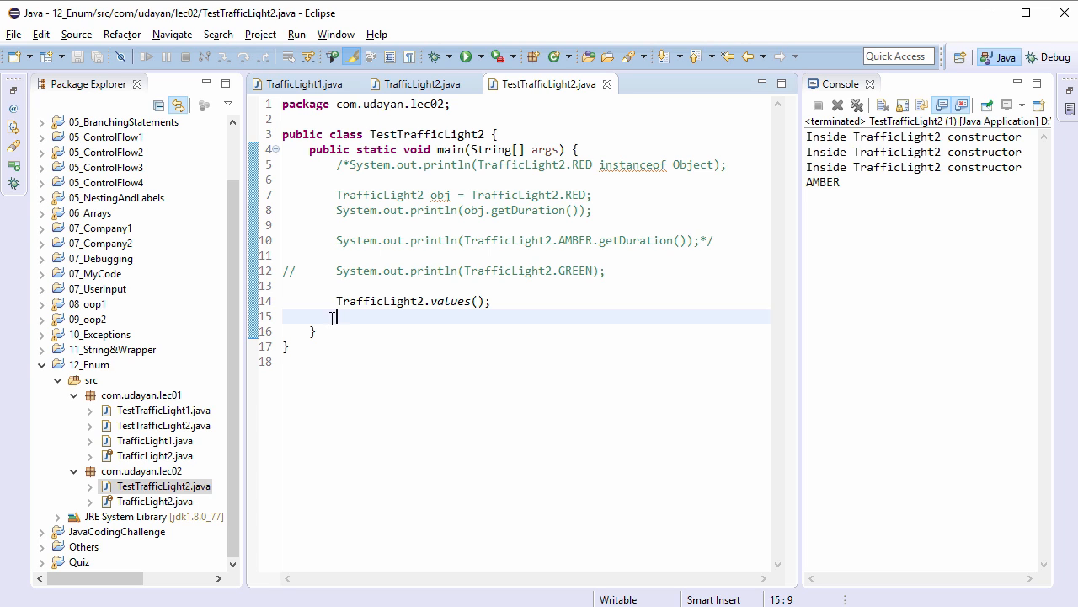
{"action": "mouse_move", "coordinate": [405, 322]}
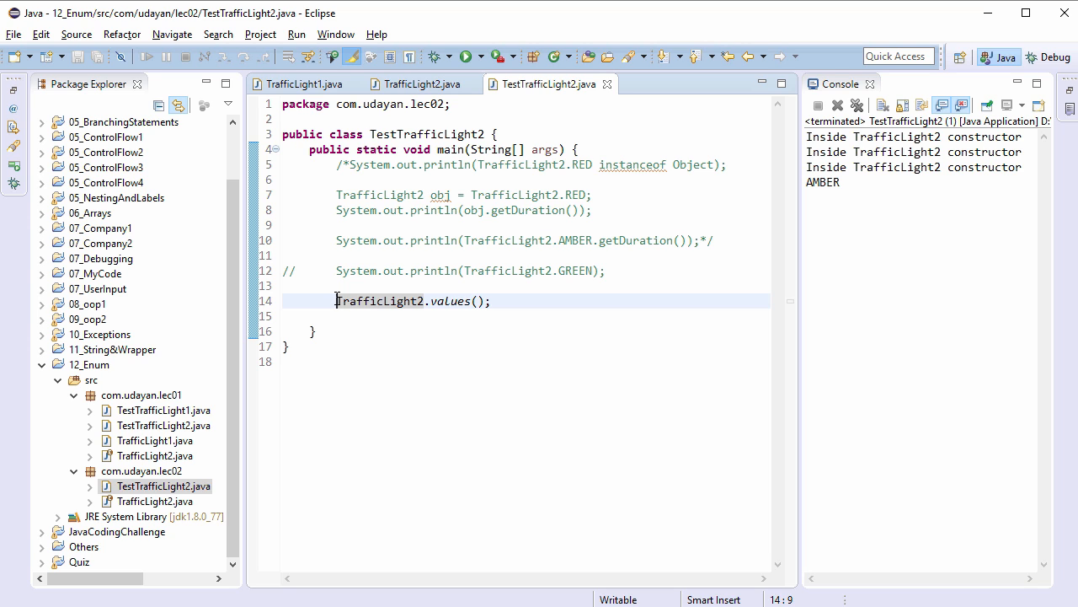
Step: Assign TrafficLight2.values() to array arr and write a for (TrafficLight2 tl : arr) loop
{"action": "type", "text": "Tra"}
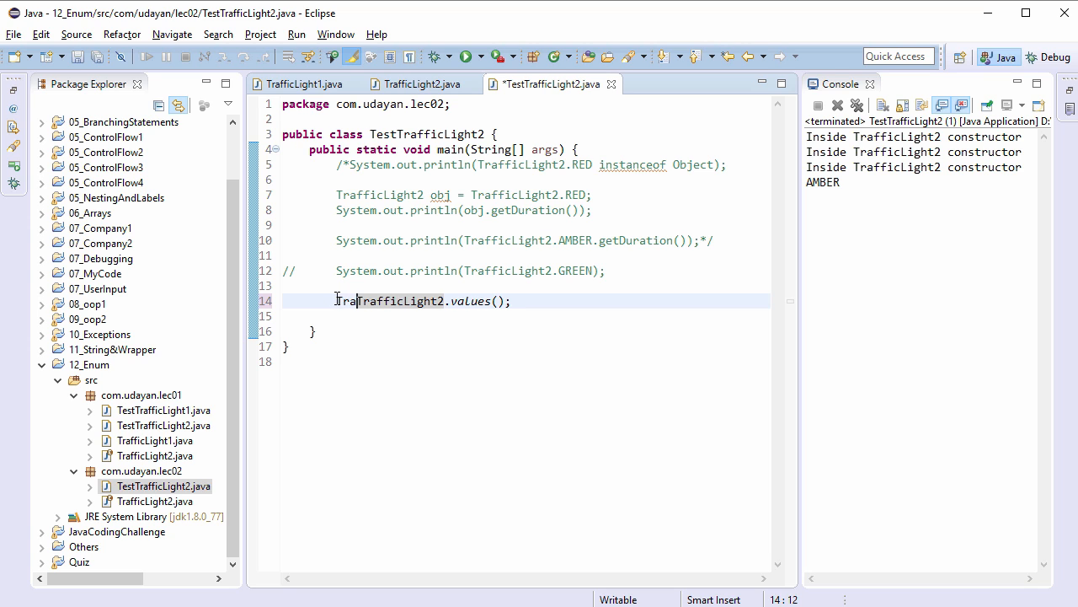
{"action": "type", "text": "TrafficLight2 [] arr ="}
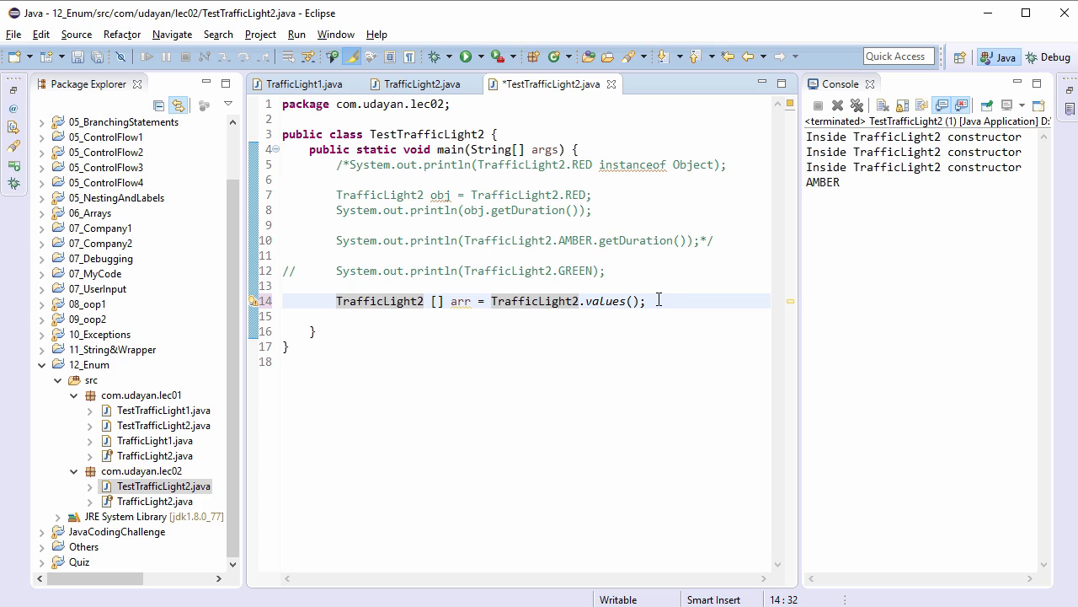
{"action": "type", "text": "for(Traff"}
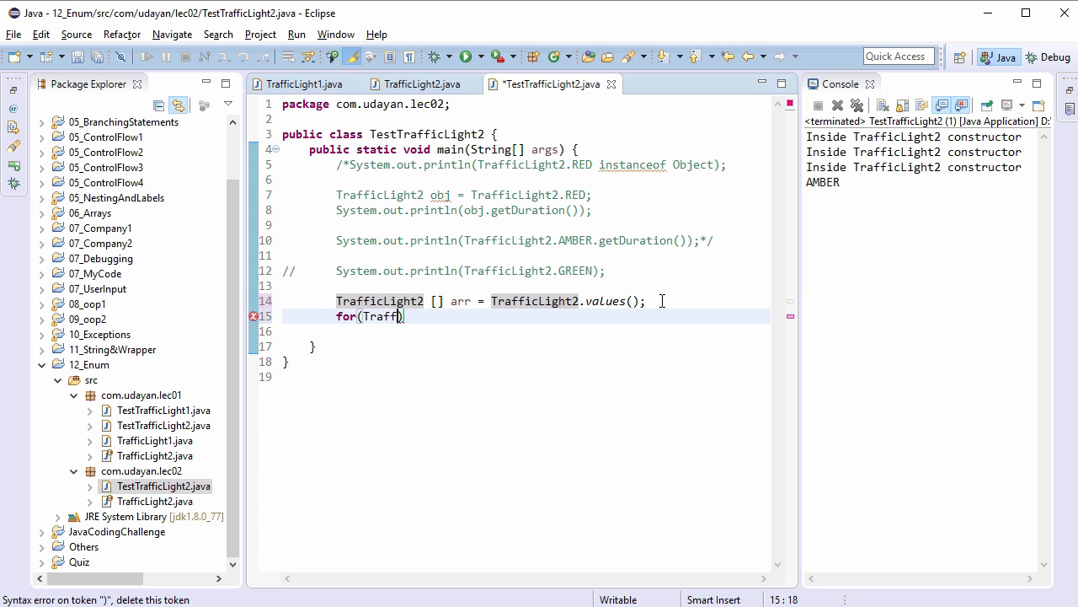
{"action": "type", "text": "icLight2"}
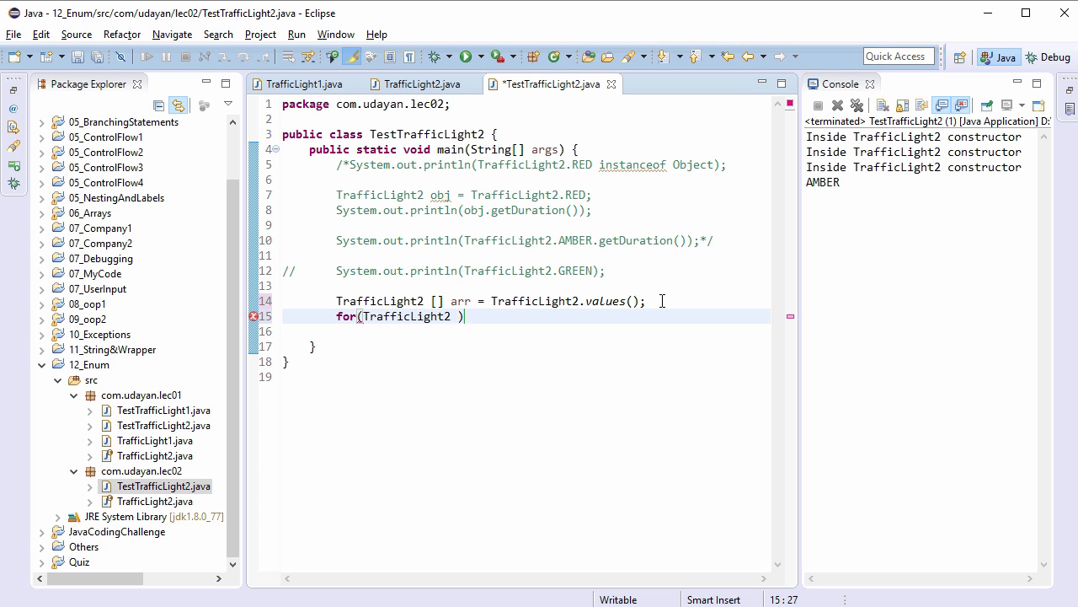
{"action": "type", "text": "tl :"}
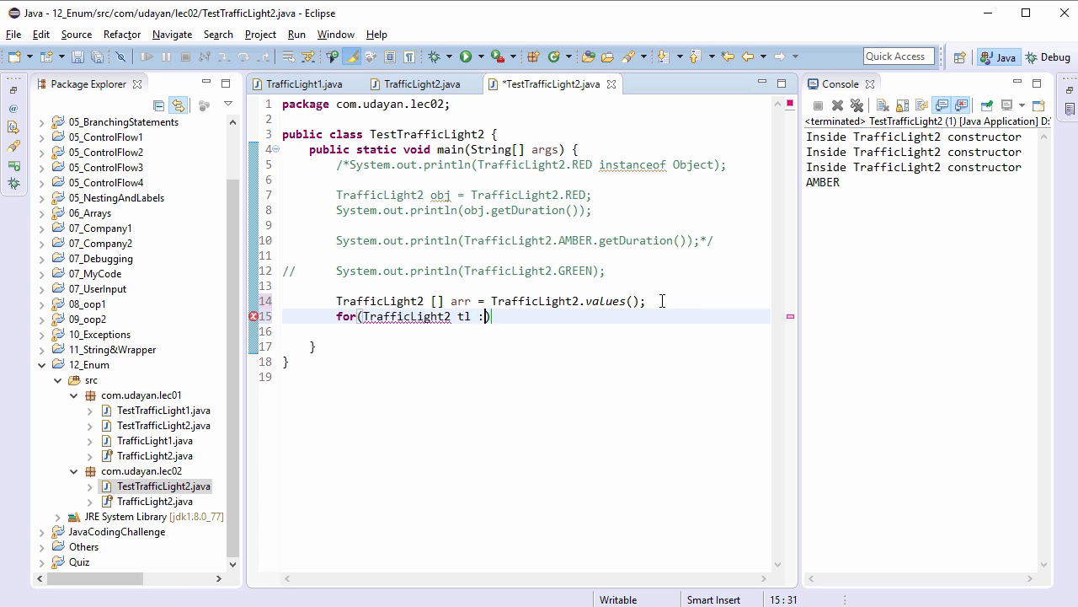
{"action": "type", "text": "arr)"}
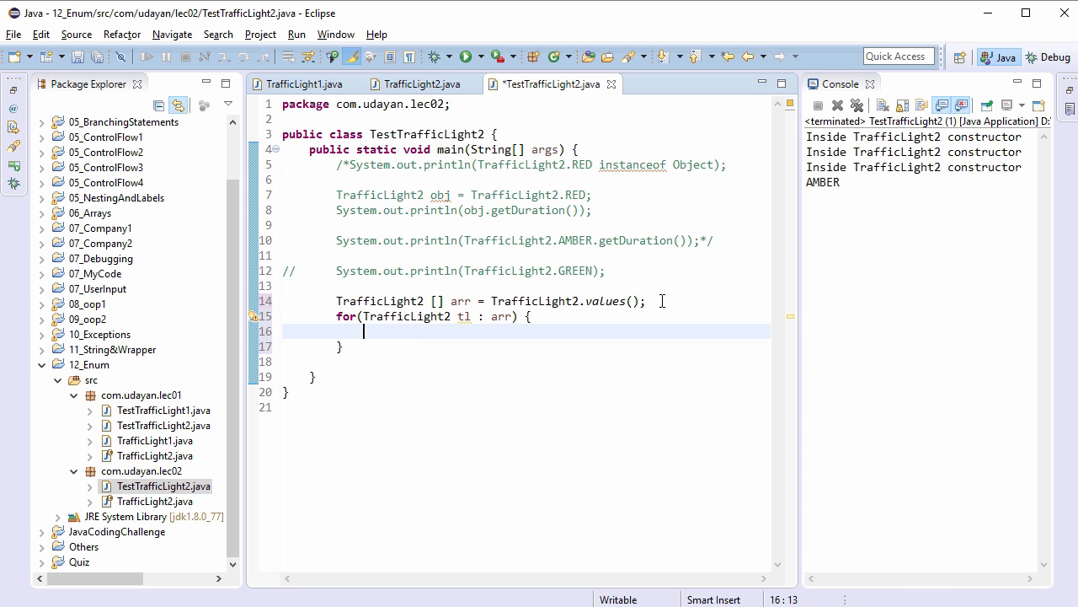
Step: Inside the loop print tl.toString() + " : " + tl.getDuration(), then save
{"action": "type", "text": "System.out.println();"}
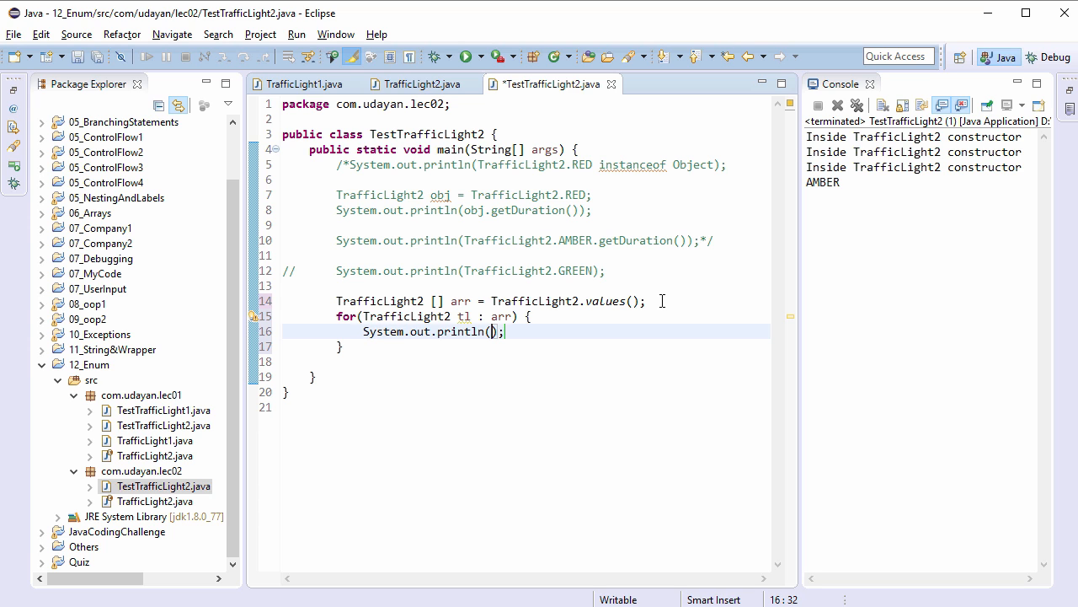
{"action": "type", "text": "tl."}
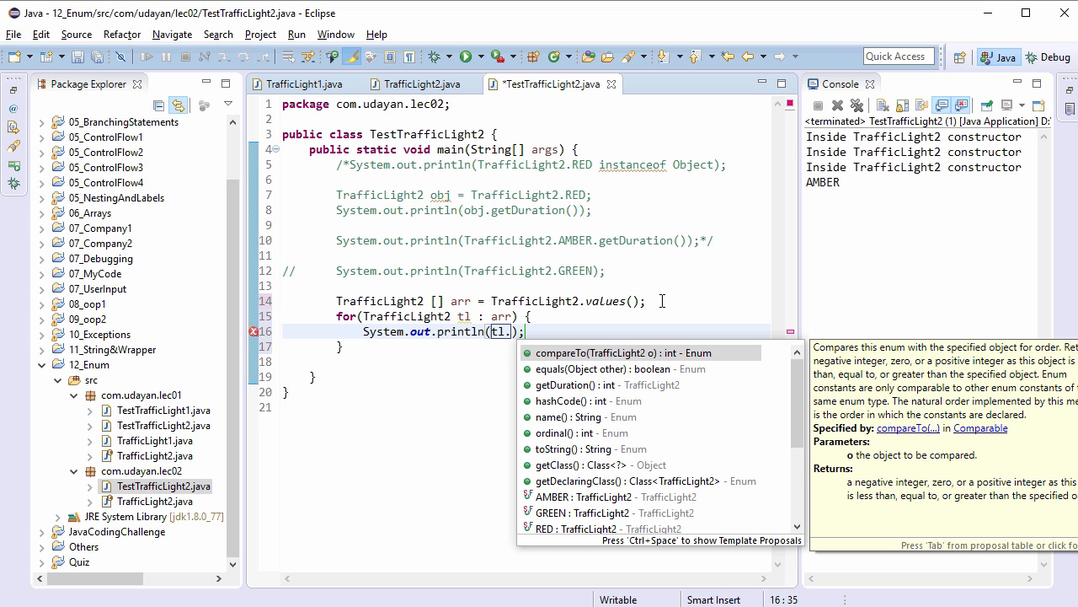
{"action": "type", "text": "toString() + \" :"}
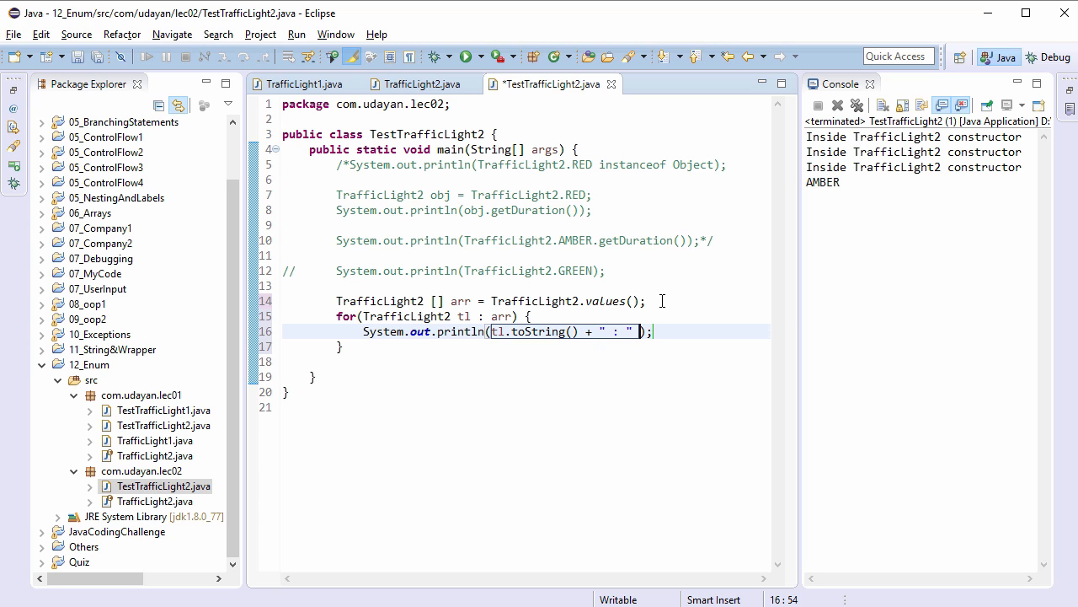
{"action": "type", "text": "+ tl"}
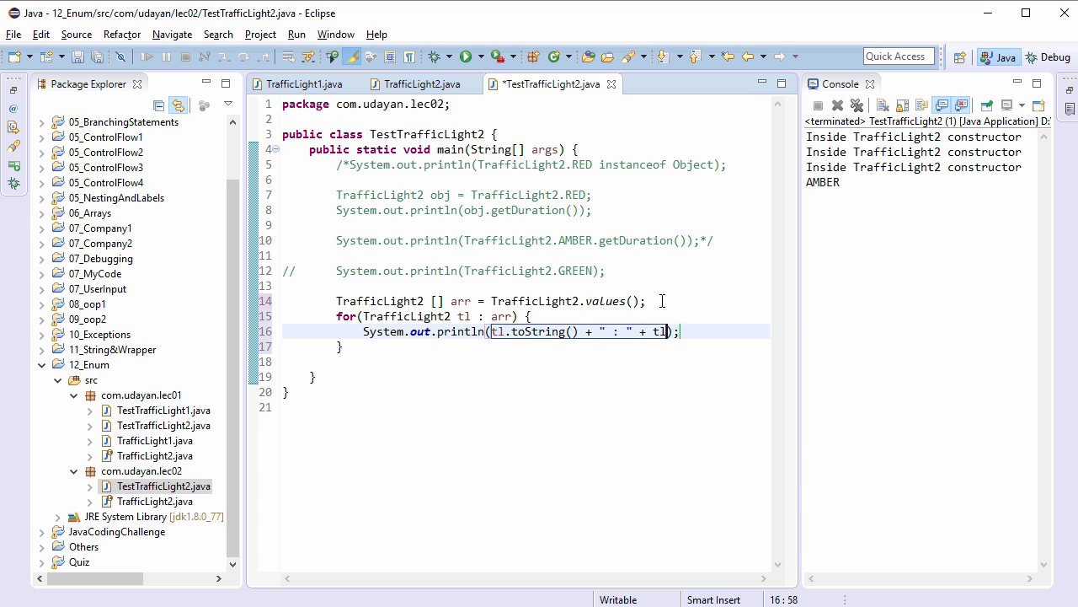
{"action": "type", "text": ".getDuration()"}
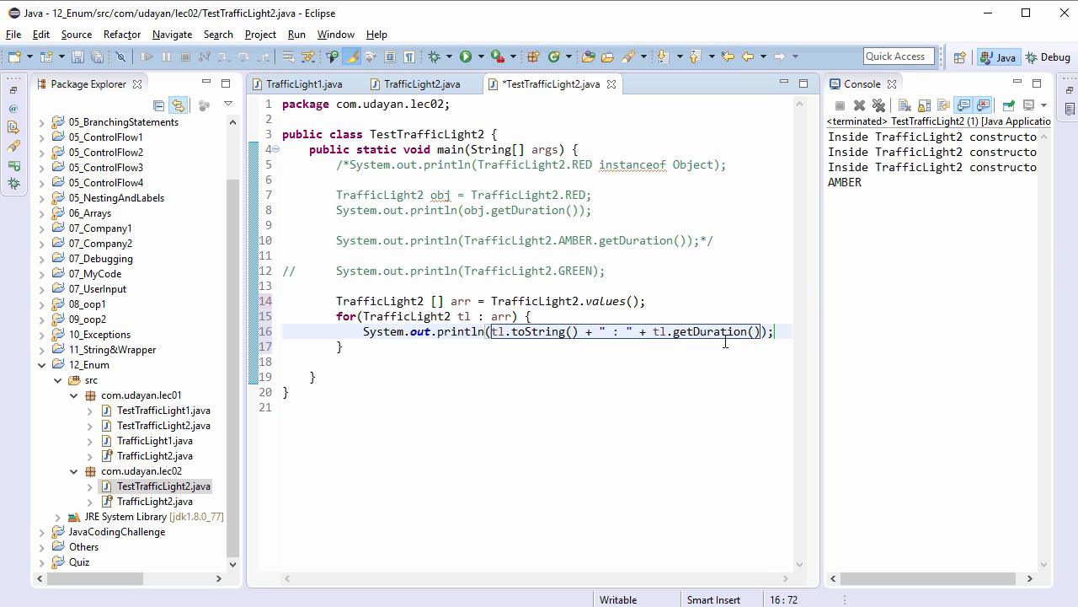
{"action": "left_click", "coordinate": [773, 331]}
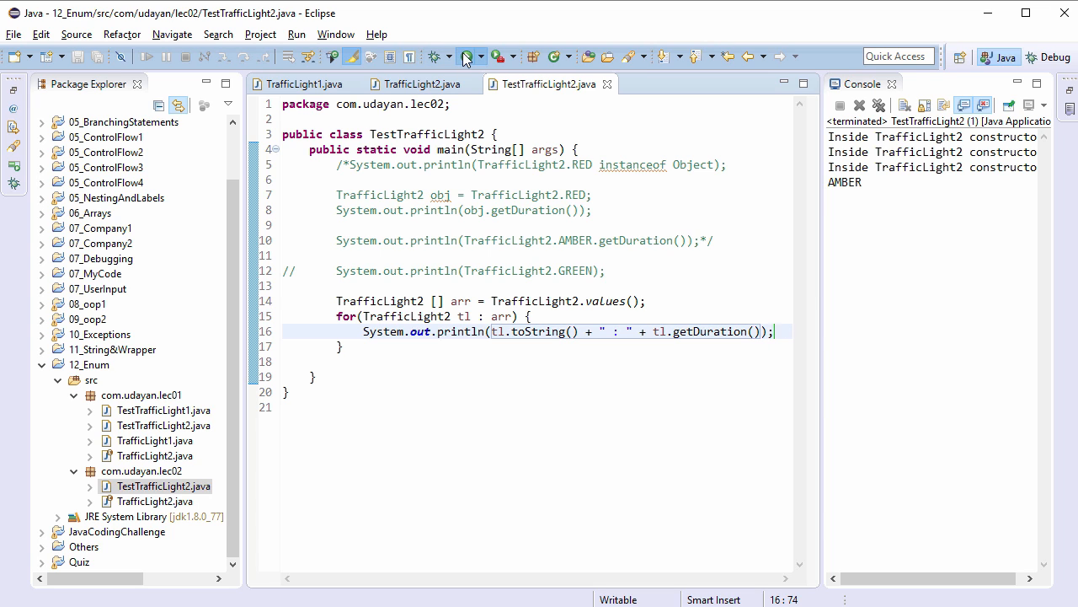
Step: Run the test so the console lists RED : 40, AMBER : 5, GREEN : 60
{"action": "left_click", "coordinate": [464, 57]}
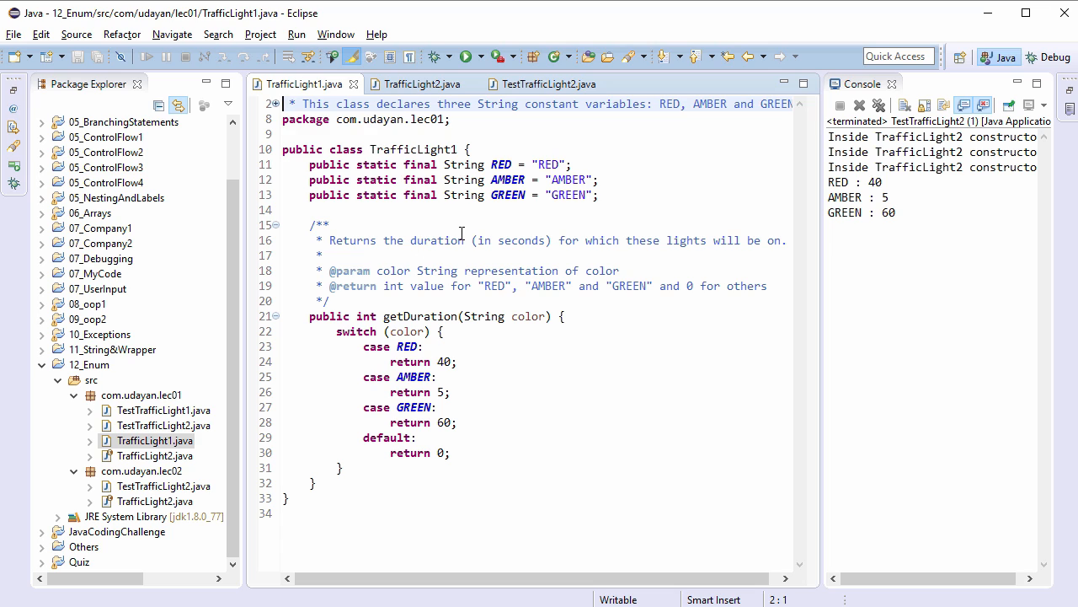
{"action": "mouse_move", "coordinate": [497, 238]}
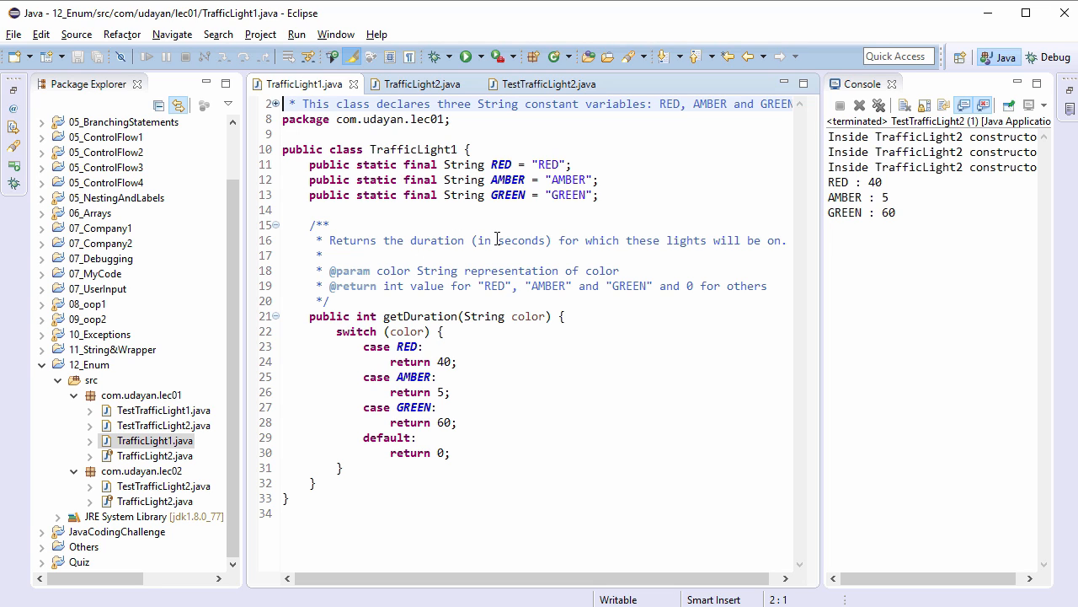